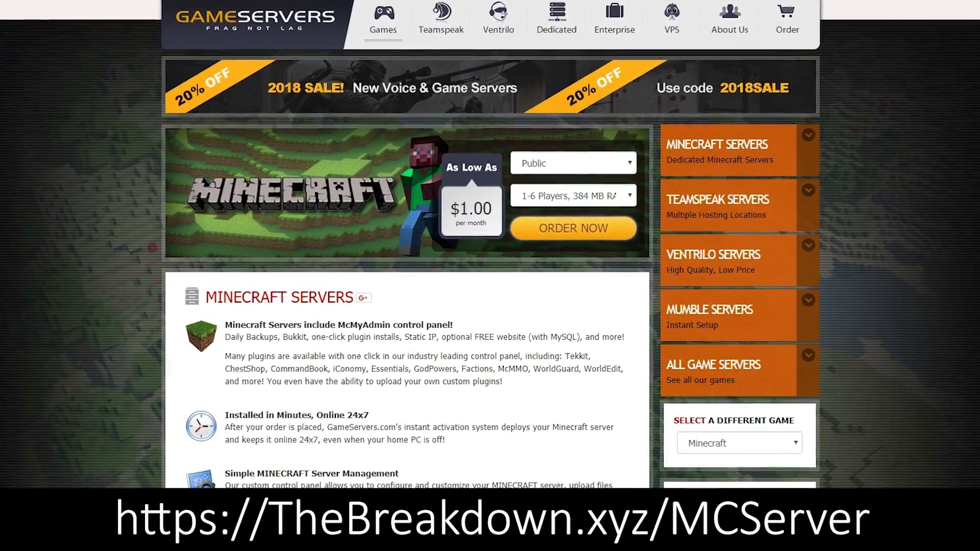
# Step: Follow the 'Click here to download Flan's Mod!' link to Flan's Mod's Download and Install page
pyautogui.scroll(-3)
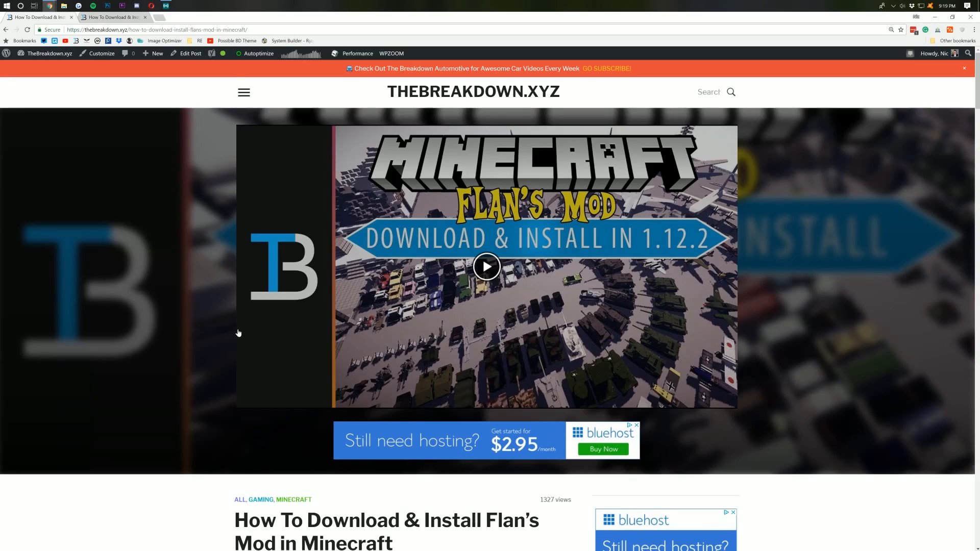
pyautogui.moveTo(253, 361)
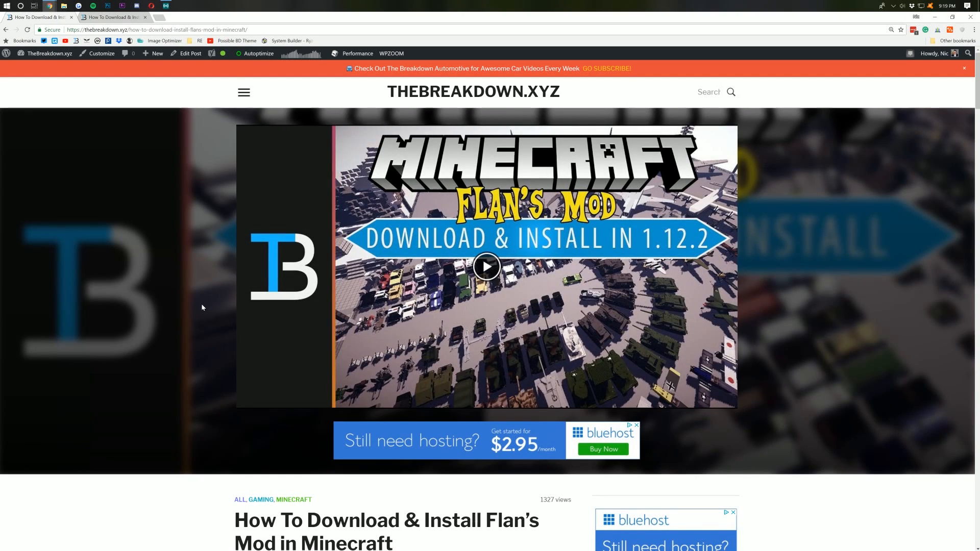
pyautogui.moveTo(208, 319)
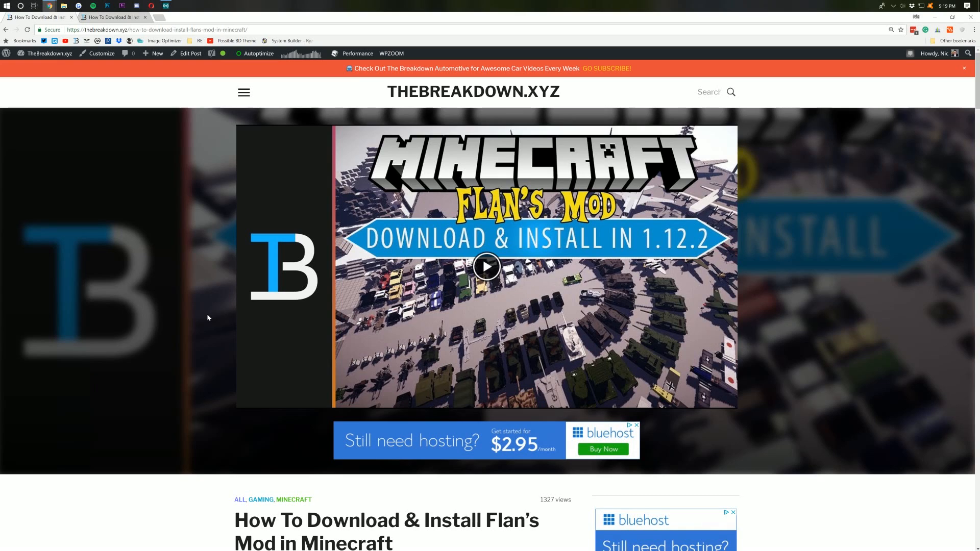
pyautogui.moveTo(206, 314)
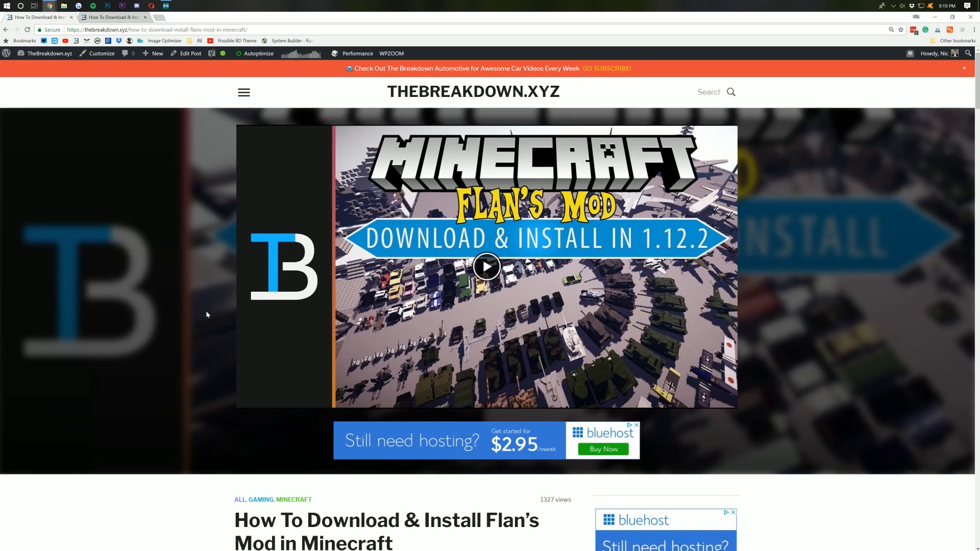
pyautogui.scroll(-3)
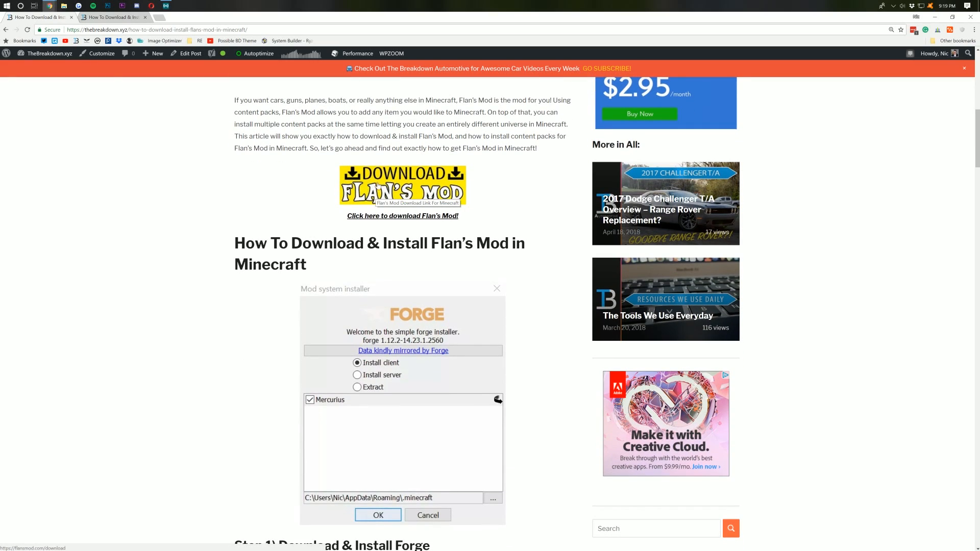
pyautogui.click(402, 216)
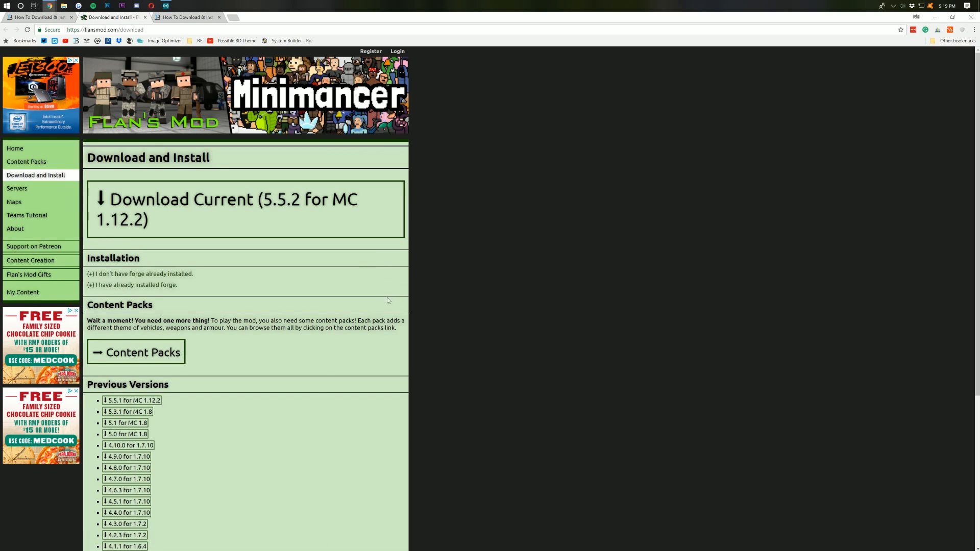
# Step: Choose '5.5.1 for MC 1.12.2' under Previous Versions, opening the zip on Google Drive
pyautogui.scroll(-3)
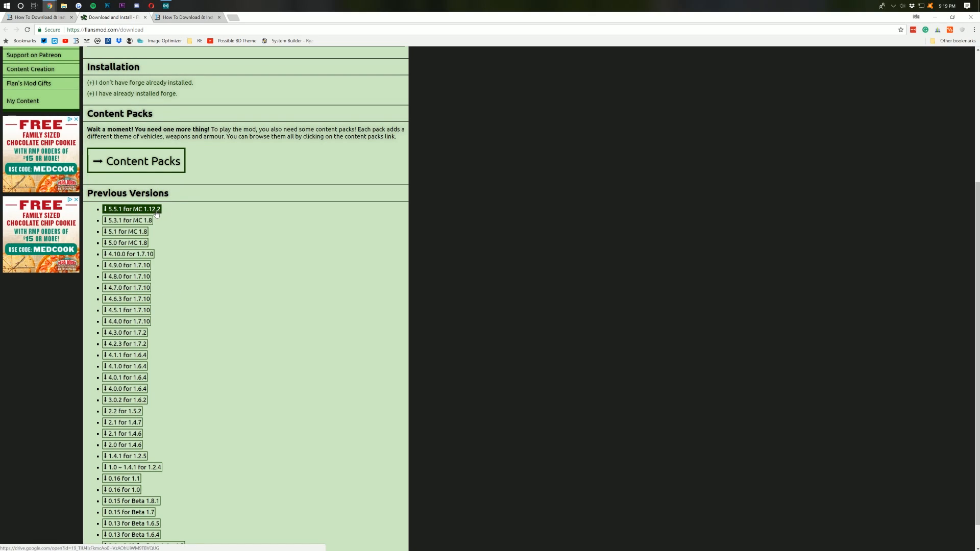
pyautogui.scroll(3)
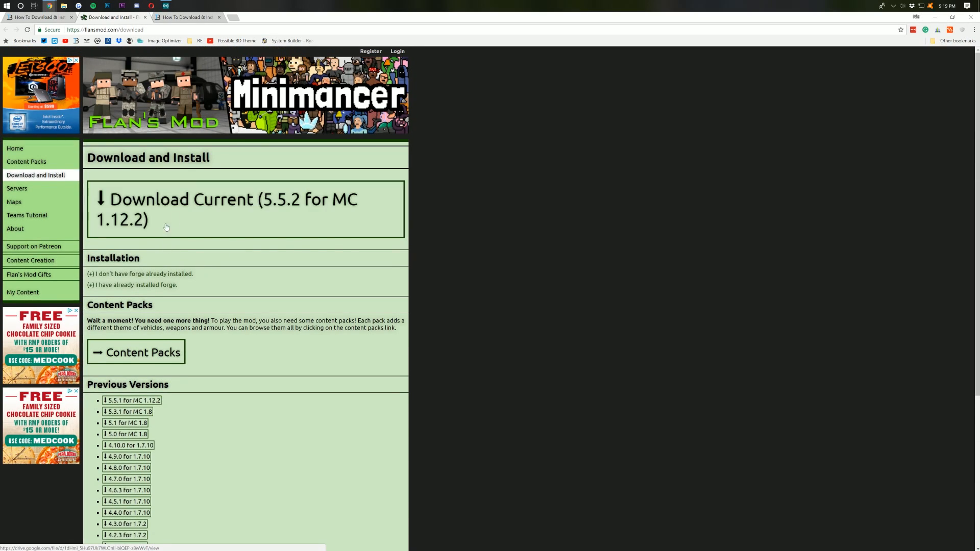
pyautogui.moveTo(133, 413)
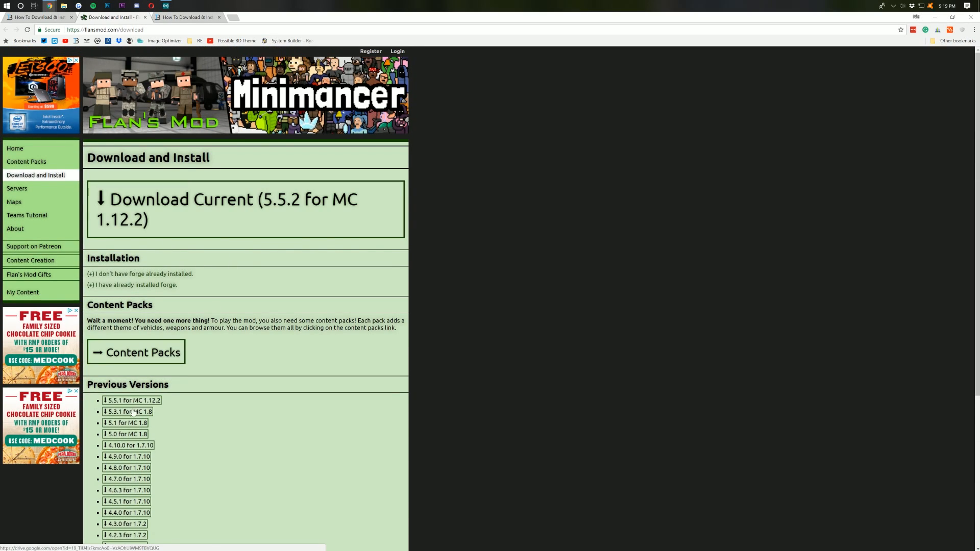
pyautogui.click(131, 401)
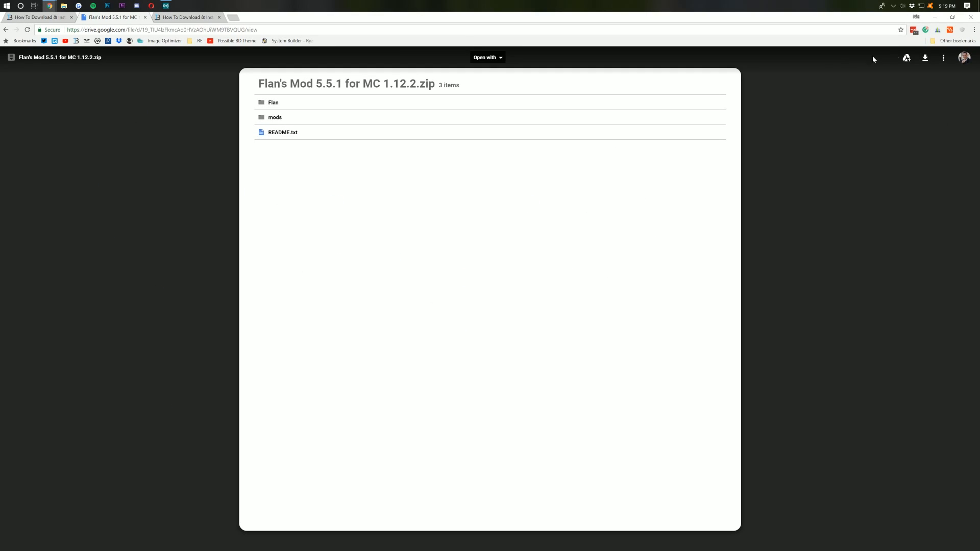
pyautogui.moveTo(925, 57)
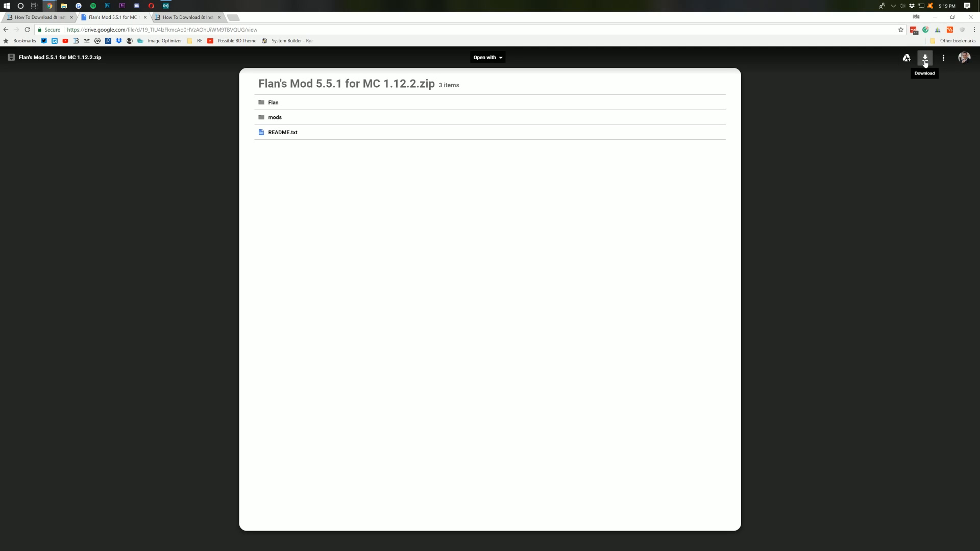
# Step: Download the Flan's Mod 5.5.1 for MC 1.12.2 zip from the Google Drive preview
pyautogui.click(925, 57)
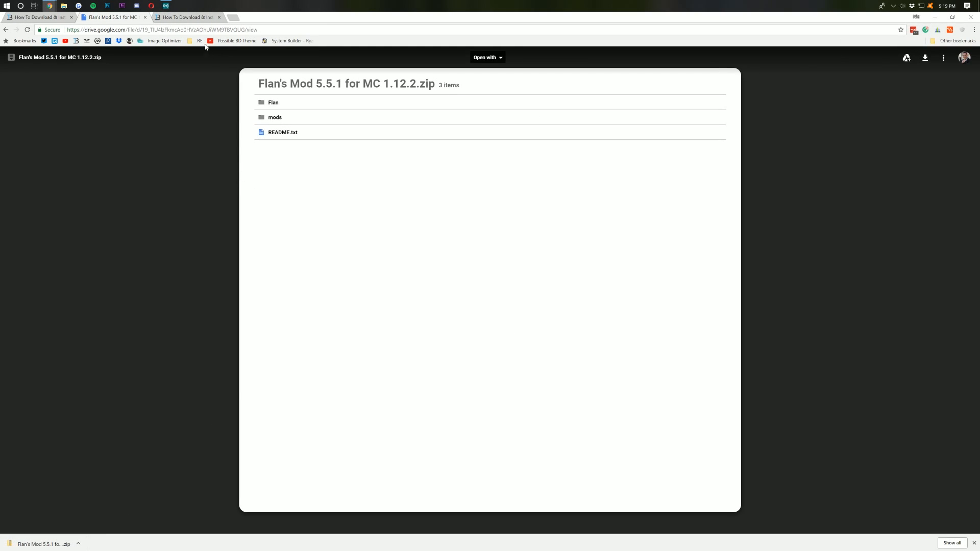
pyautogui.moveTo(196, 19)
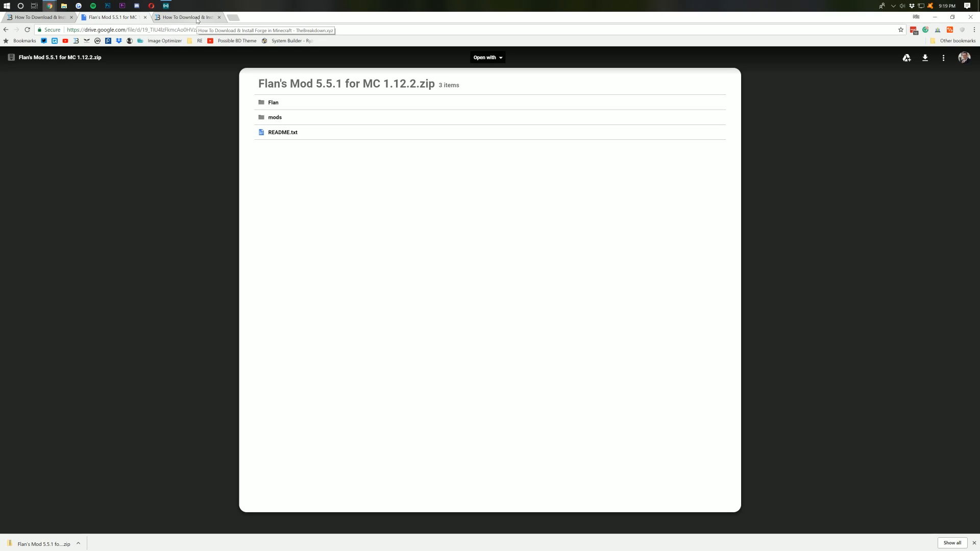
# Step: From the Forge article, follow 'Click here to download Forge!' to the Minecraft Forge downloads page
pyautogui.click(184, 16)
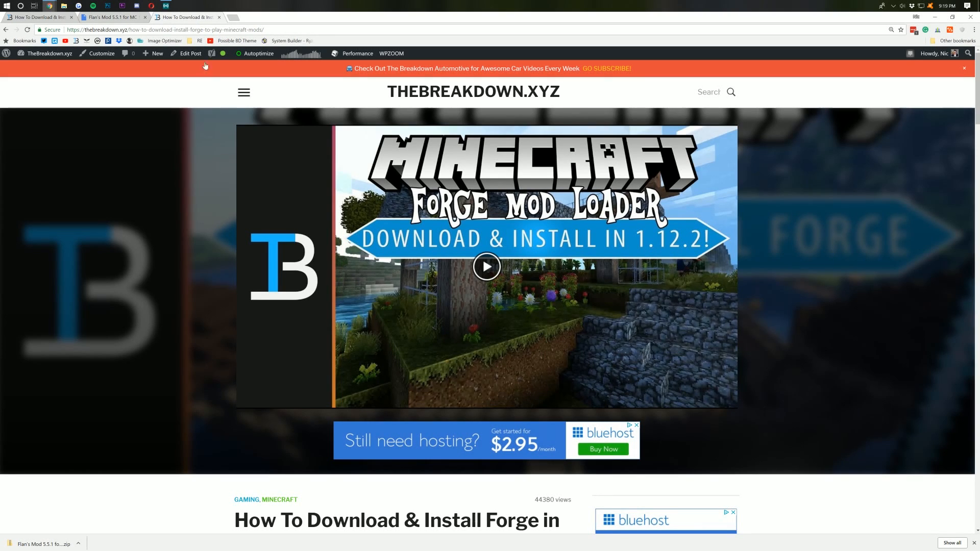
pyautogui.moveTo(184, 130)
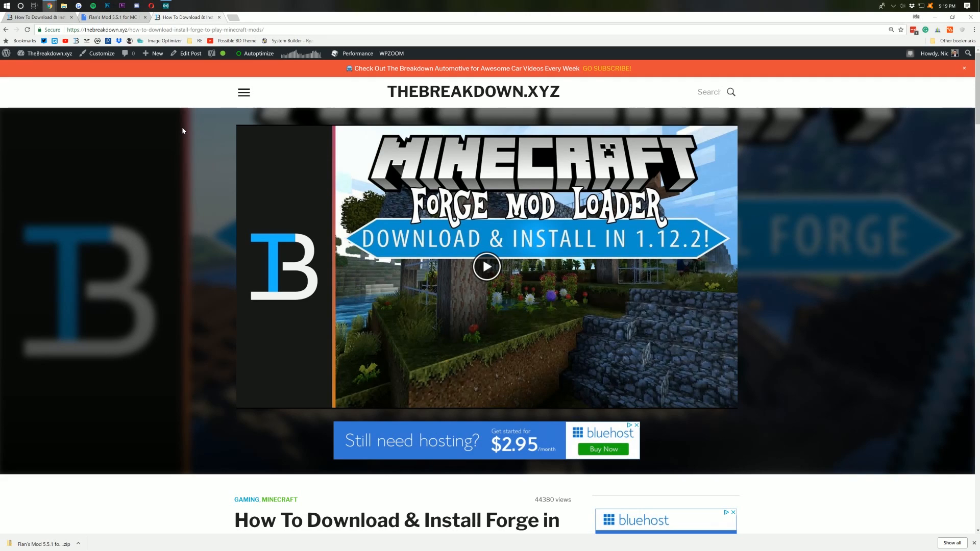
pyautogui.moveTo(223, 158)
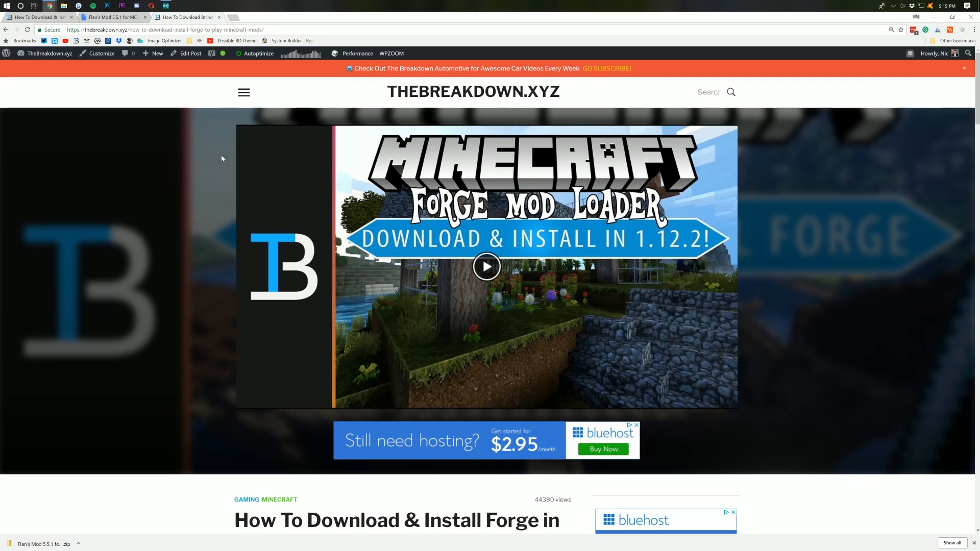
pyautogui.moveTo(219, 184)
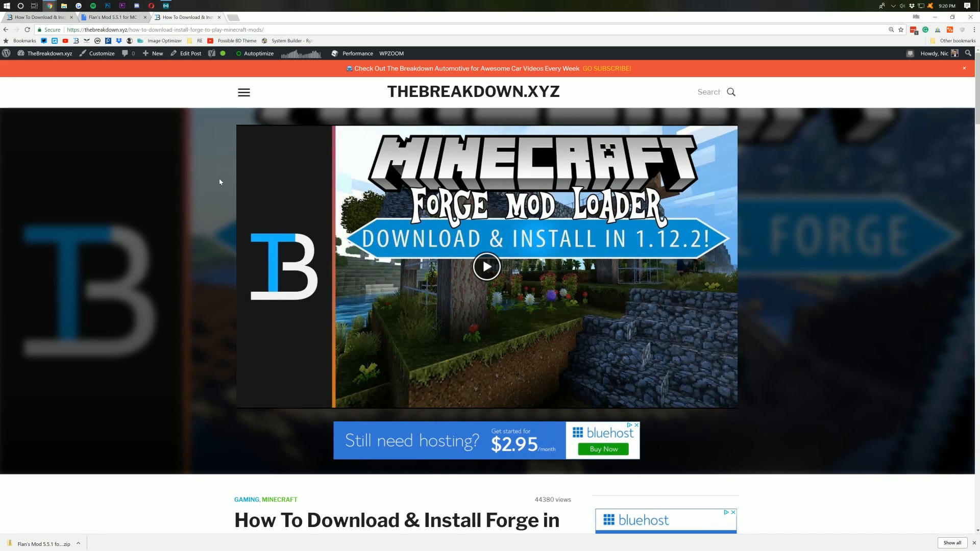
pyautogui.scroll(-3)
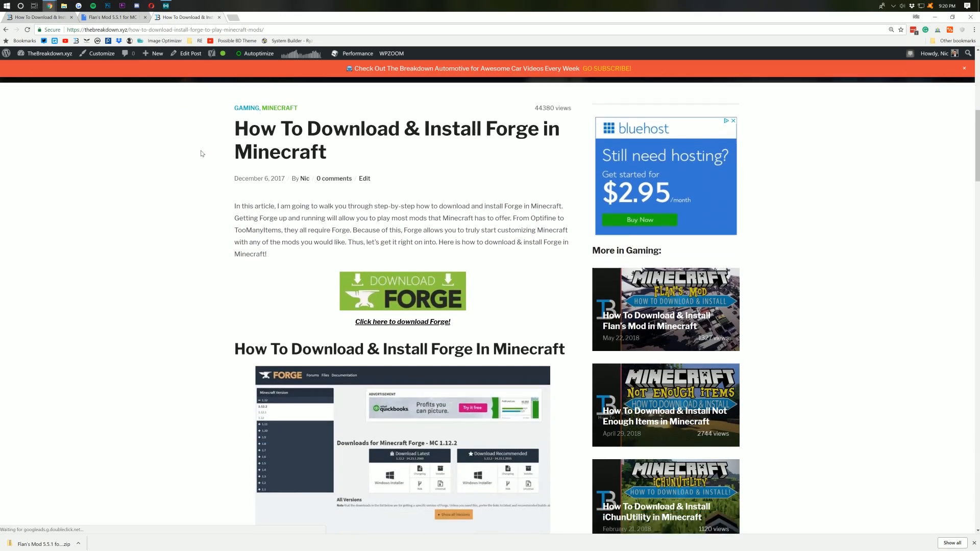
pyautogui.scroll(-3)
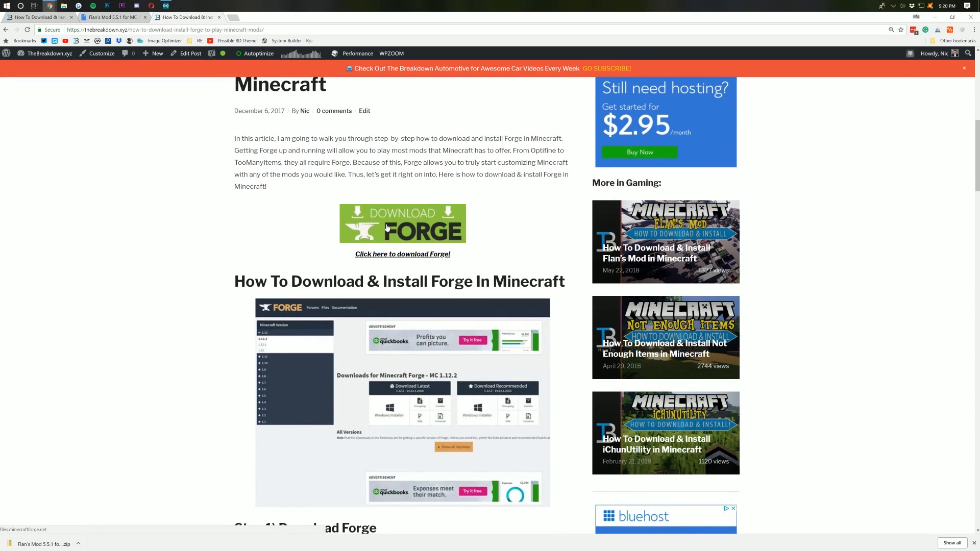
pyautogui.click(387, 226)
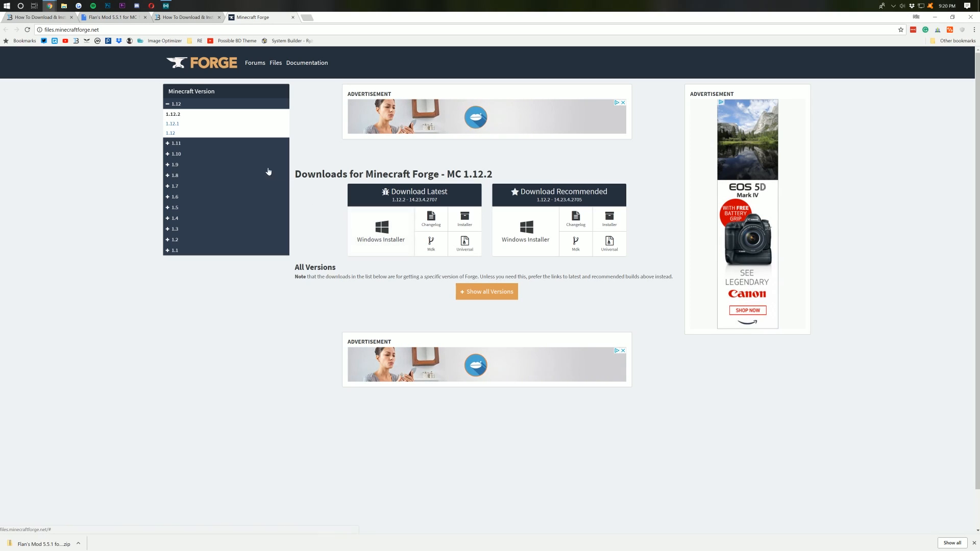
pyautogui.moveTo(184, 177)
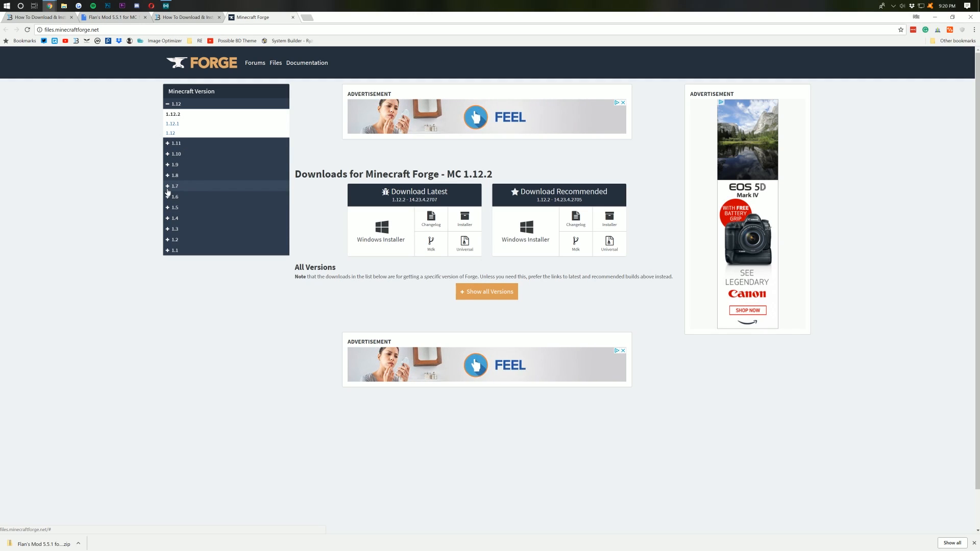
# Step: Select Minecraft 1.12.2 in the Forge version list and choose the latest Installer download
pyautogui.click(173, 186)
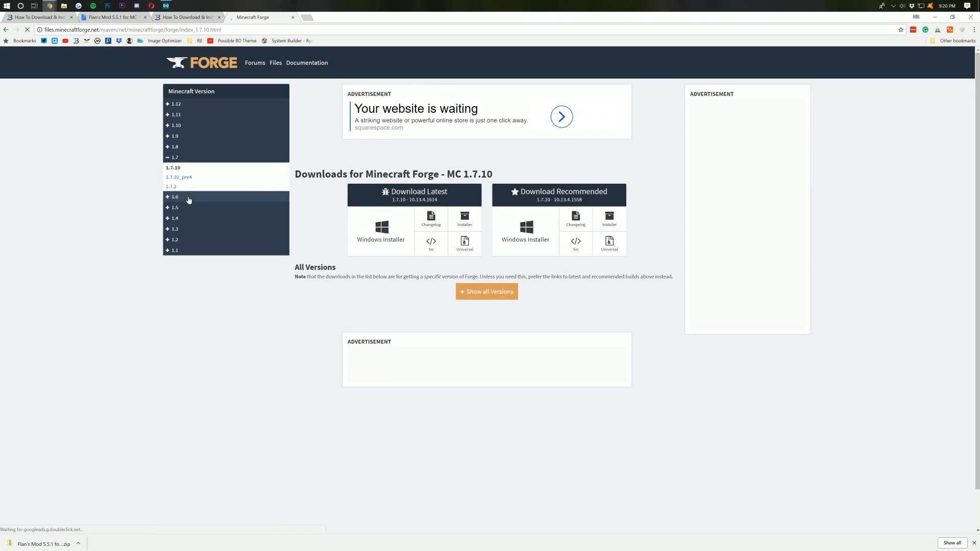
pyautogui.click(176, 104)
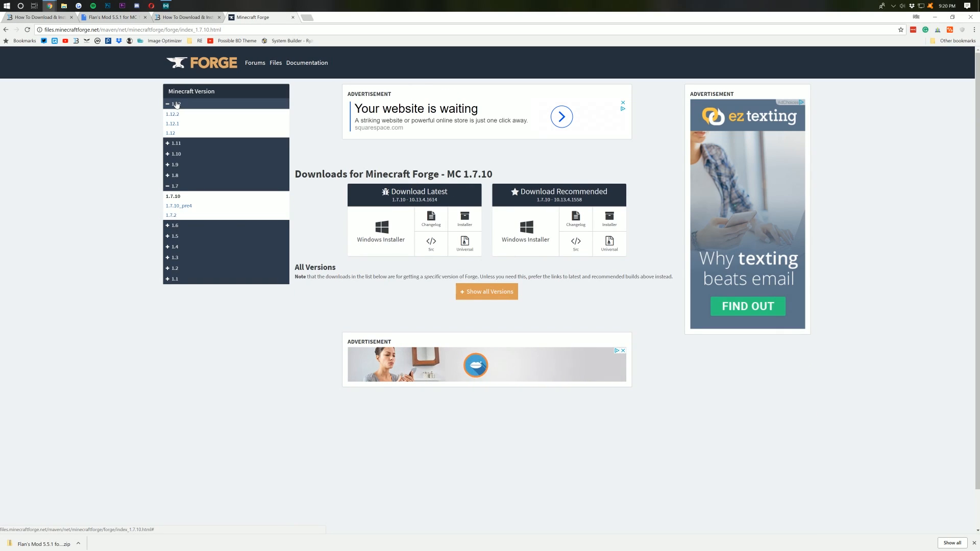
pyautogui.click(171, 114)
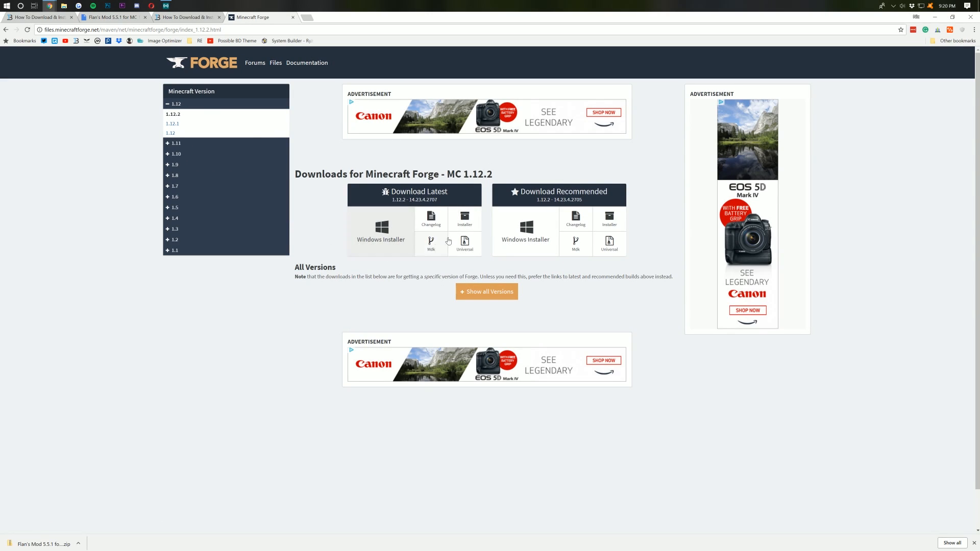
pyautogui.moveTo(464, 219)
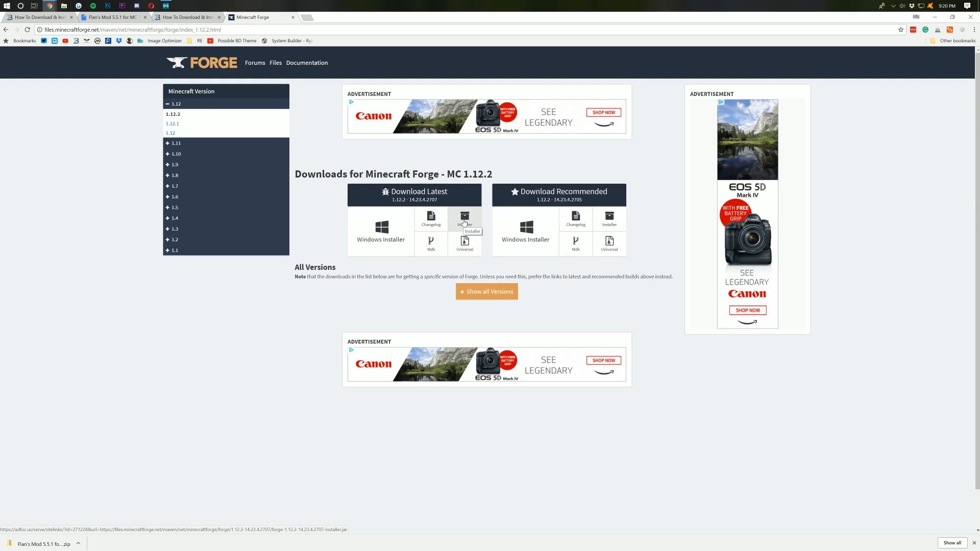
pyautogui.click(466, 219)
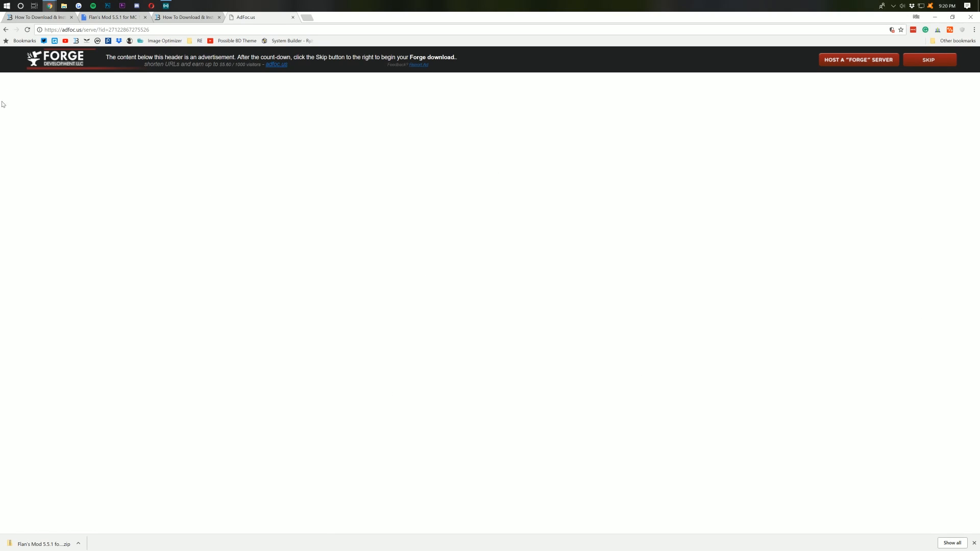
pyautogui.moveTo(500, 260)
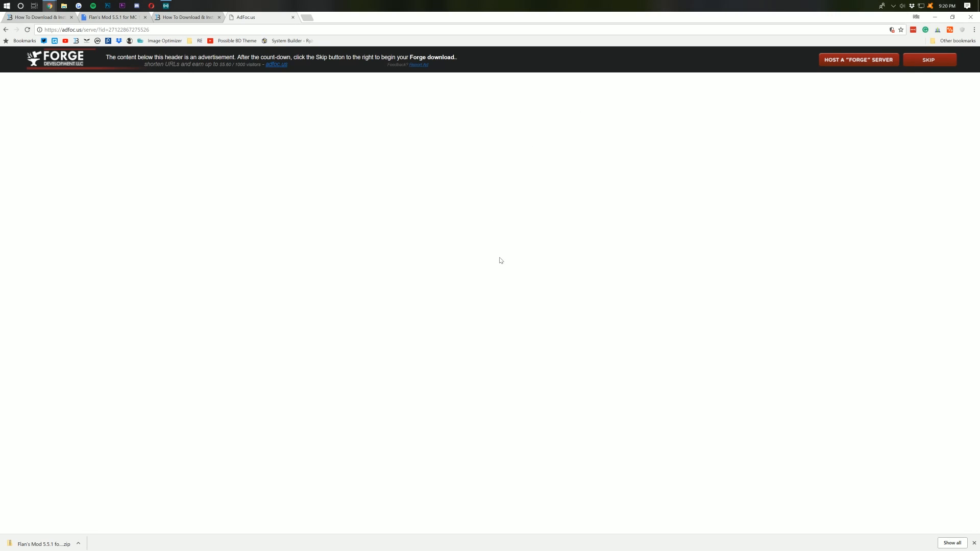
# Step: Skip the AdFoc.us advertisement so the Forge 1.12.2 installer downloads
pyautogui.click(930, 60)
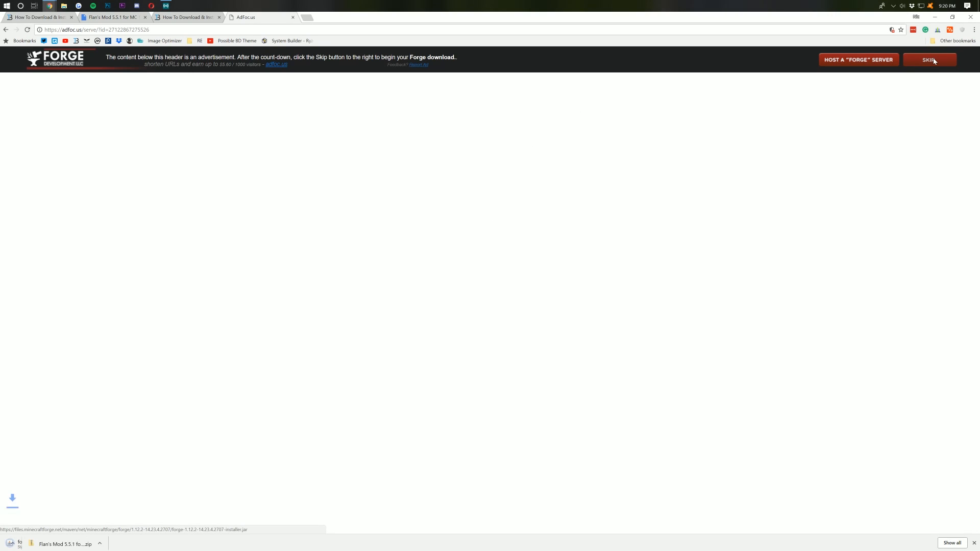
pyautogui.click(929, 59)
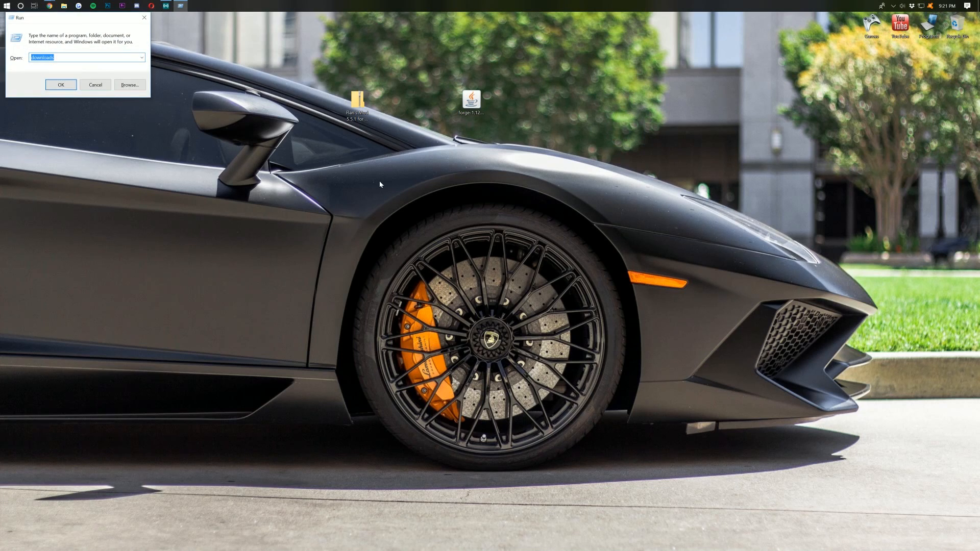
pyautogui.moveTo(375, 181)
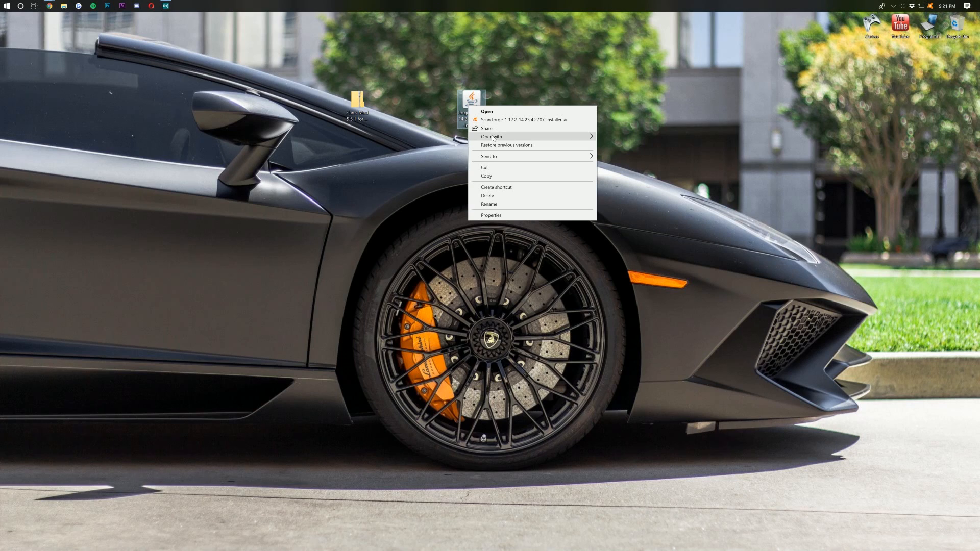
# Step: Run the Forge installer with Install client selected and confirm the 1.12.2-14.23.4.2707 profile installed
pyautogui.click(492, 137)
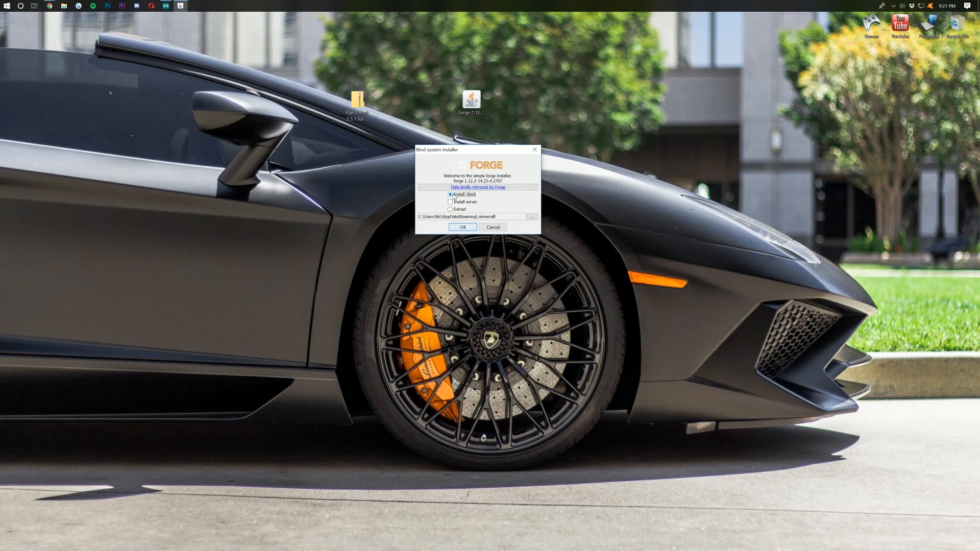
pyautogui.click(462, 227)
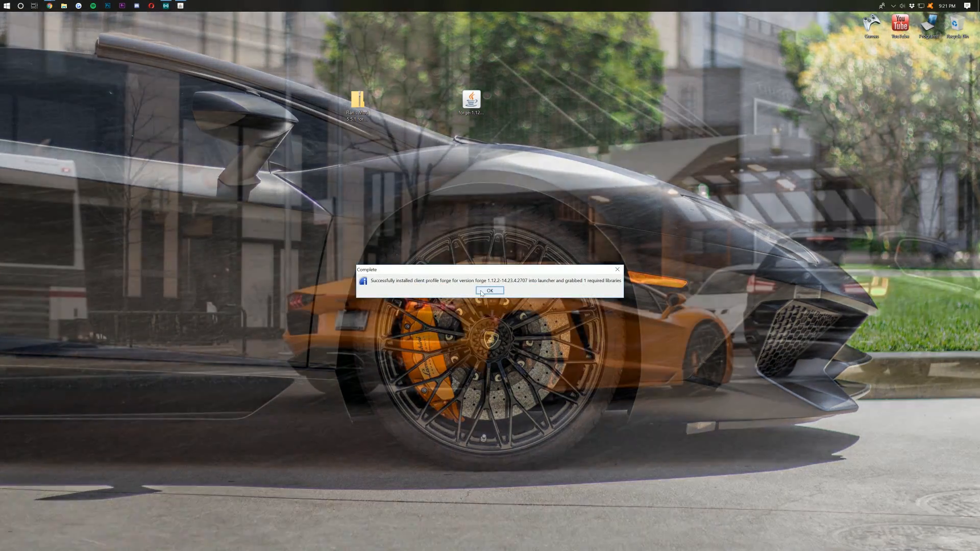
pyautogui.click(490, 290)
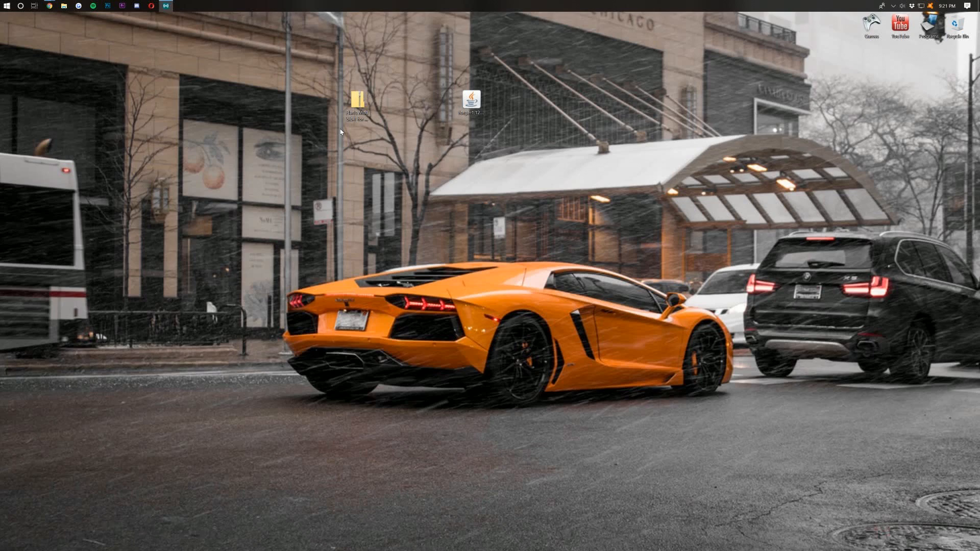
pyautogui.moveTo(358, 100)
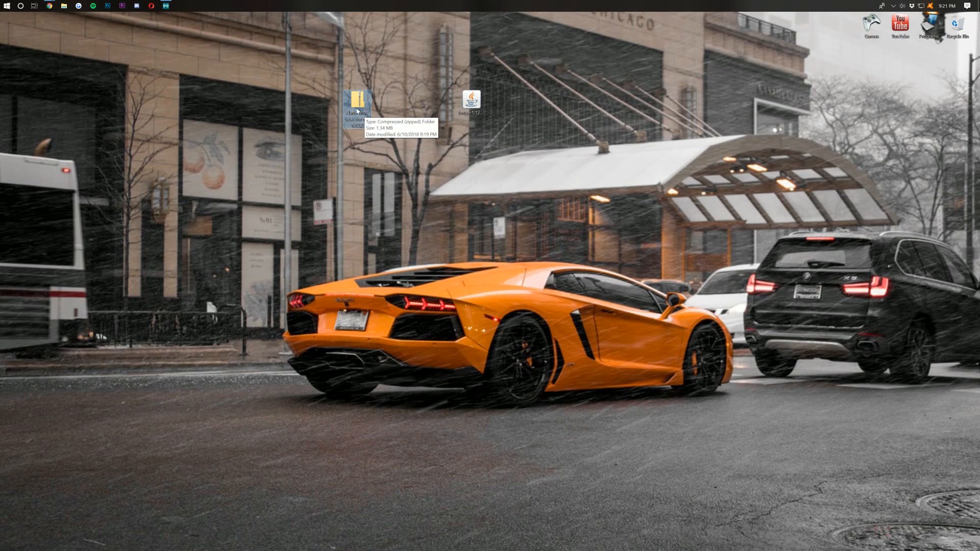
pyautogui.moveTo(362, 105)
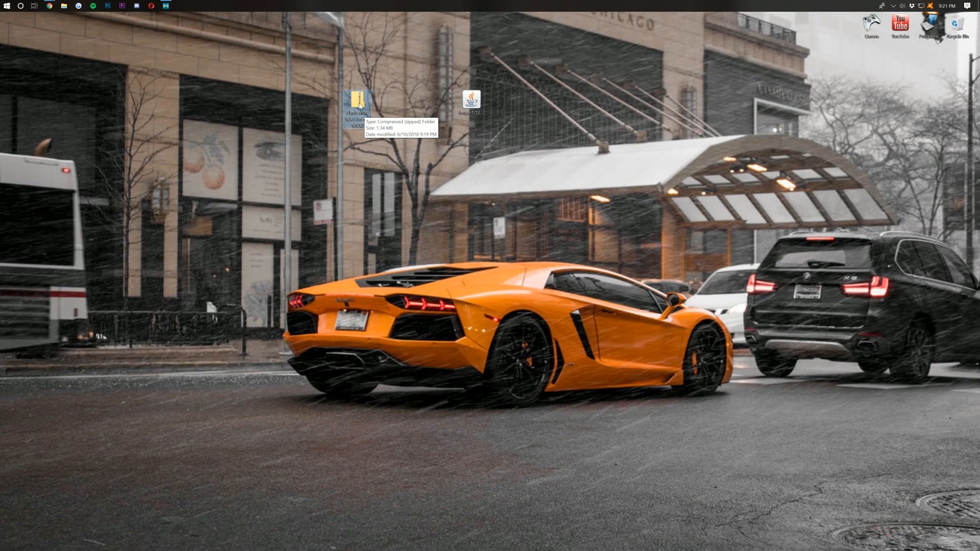
# Step: Extract All on the Flan's Mod 5.5.1 zip into the suggested desktop folder, showing Flan, mods and README
pyautogui.rightClick(358, 102)
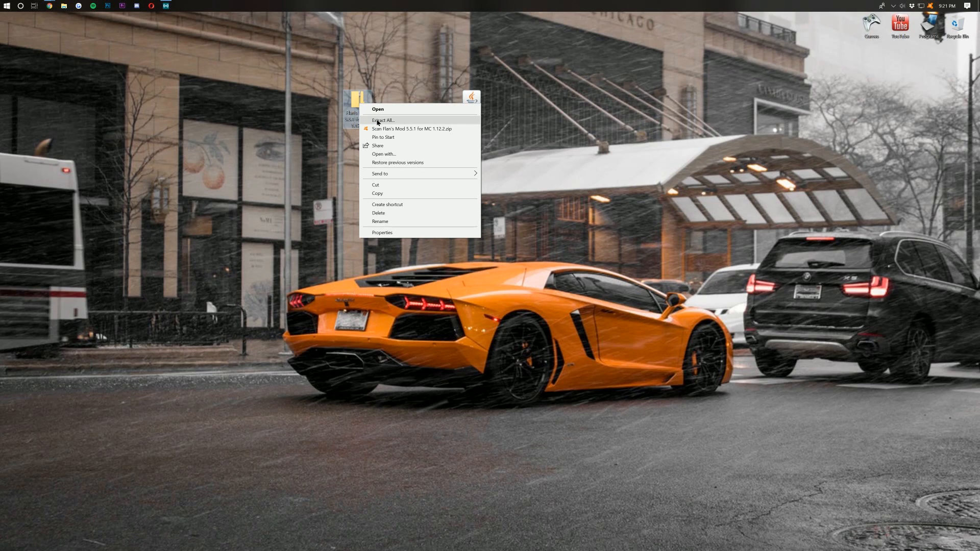
pyautogui.click(382, 120)
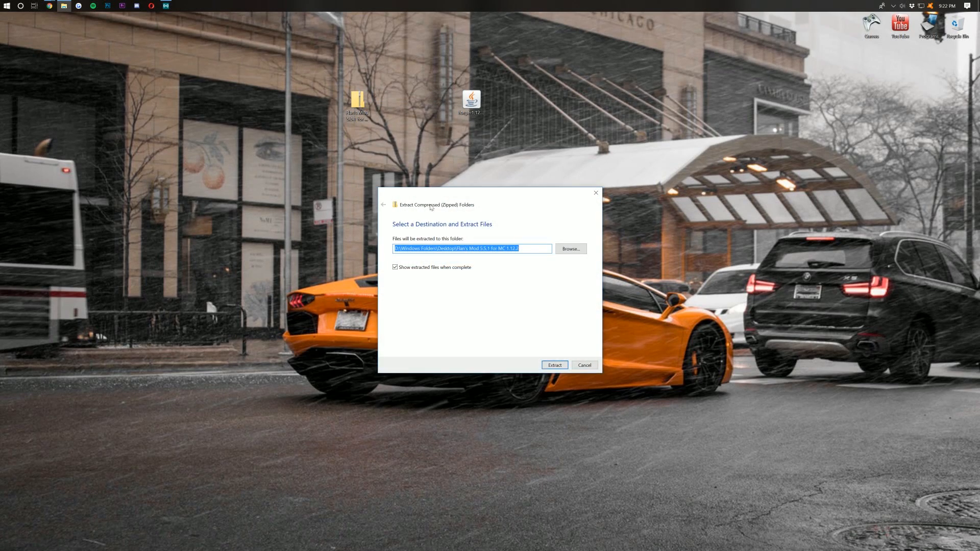
pyautogui.click(554, 364)
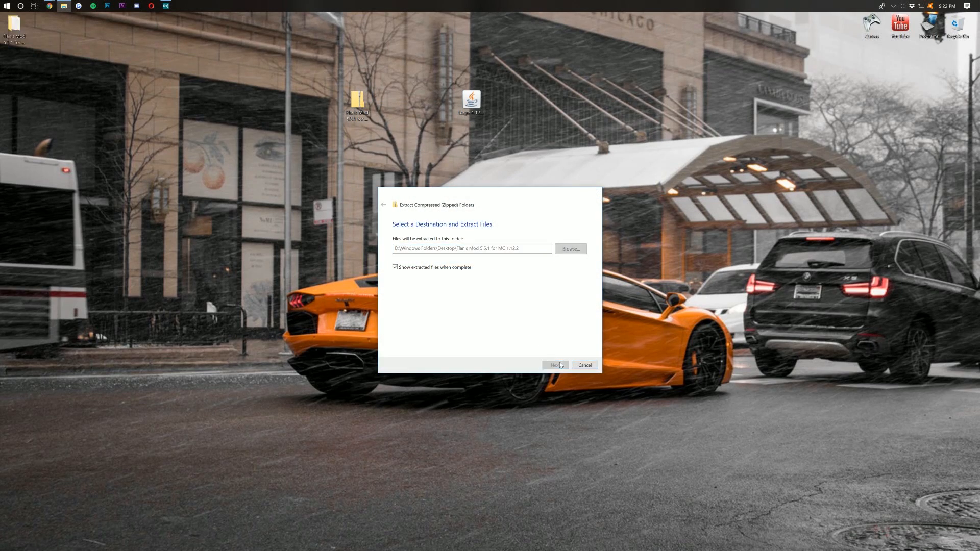
pyautogui.click(555, 365)
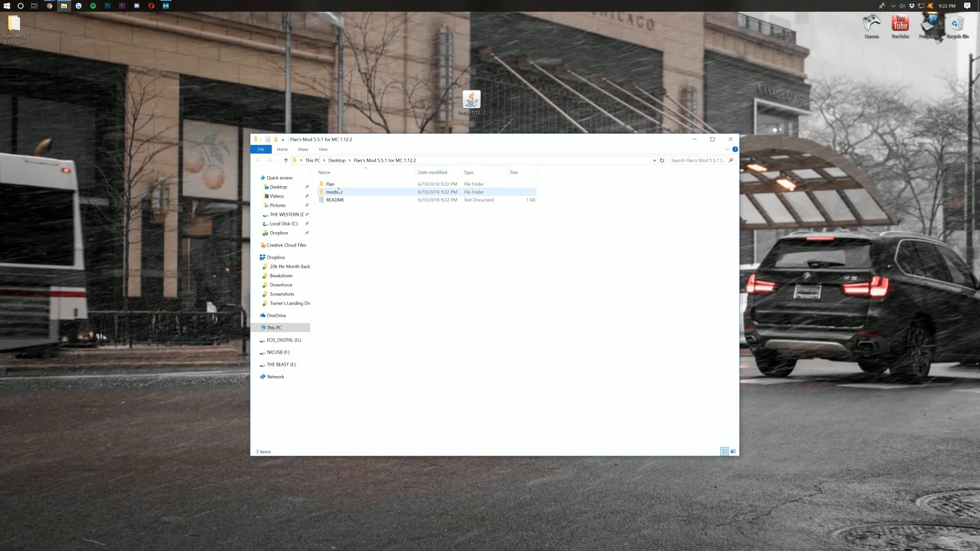
# Step: Read the README install notes in Notepad, highlighting the content pack instructions, then close it
pyautogui.click(330, 184)
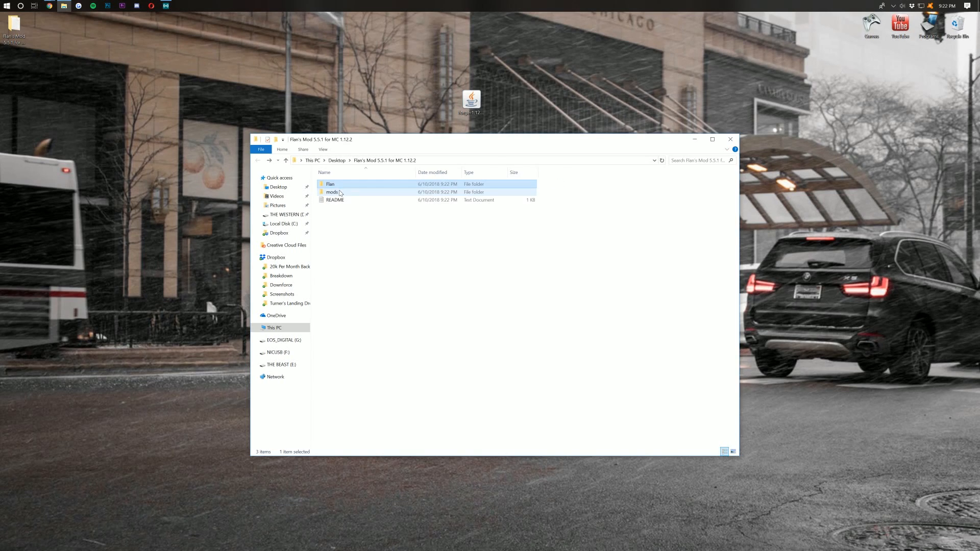
pyautogui.click(333, 192)
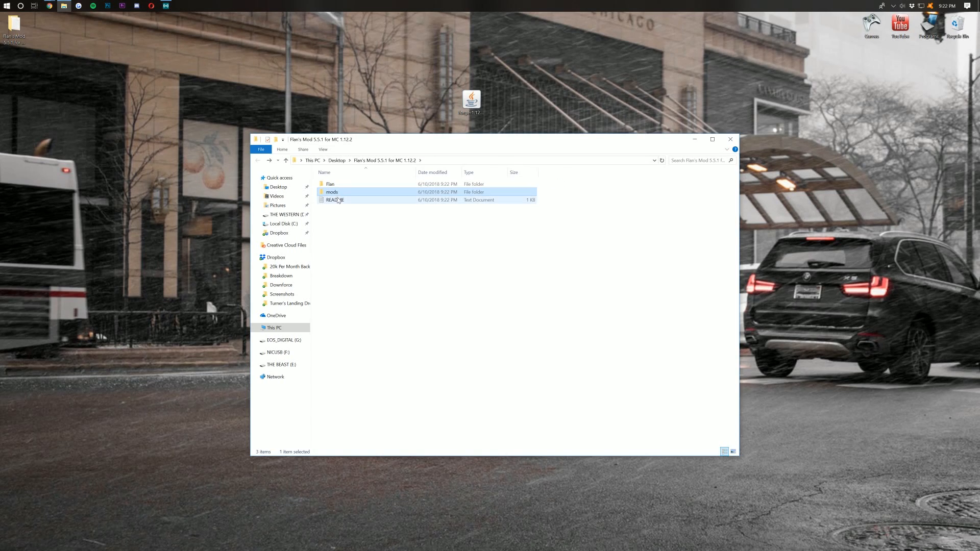
pyautogui.doubleClick(335, 200)
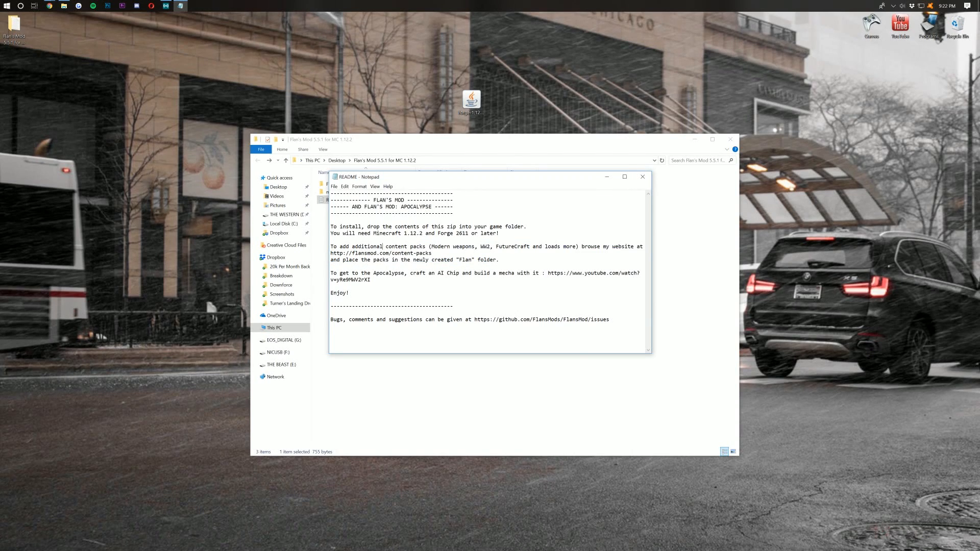
pyautogui.moveTo(405, 246); pyautogui.dragTo(455, 259)
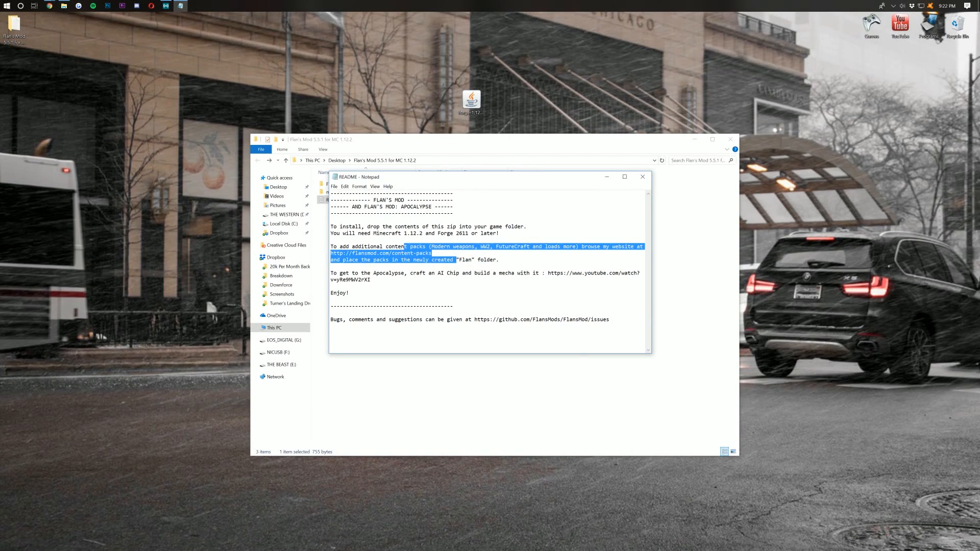
pyautogui.click(643, 176)
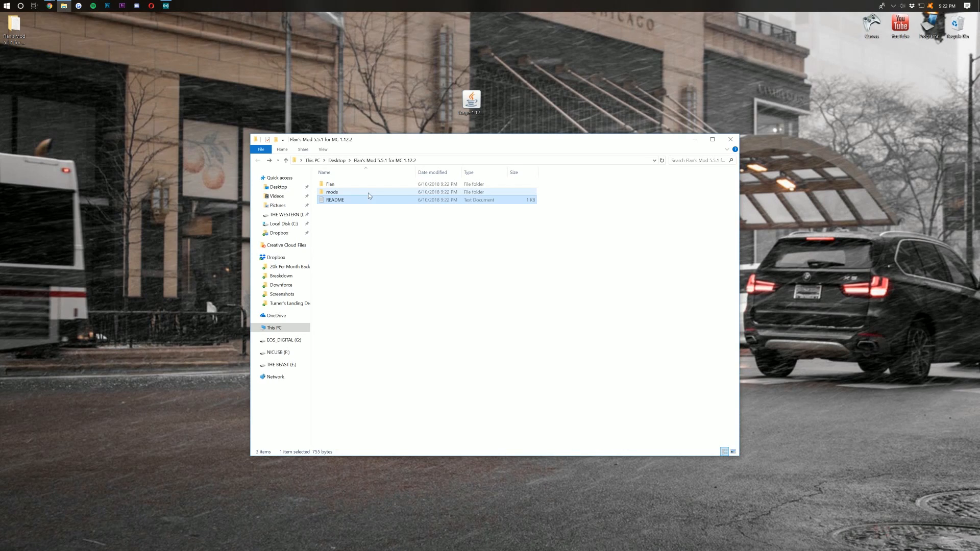
# Step: Go into the extracted mods folder holding the Flan's Mod-1.12.2-5.5.1 jar
pyautogui.doubleClick(331, 192)
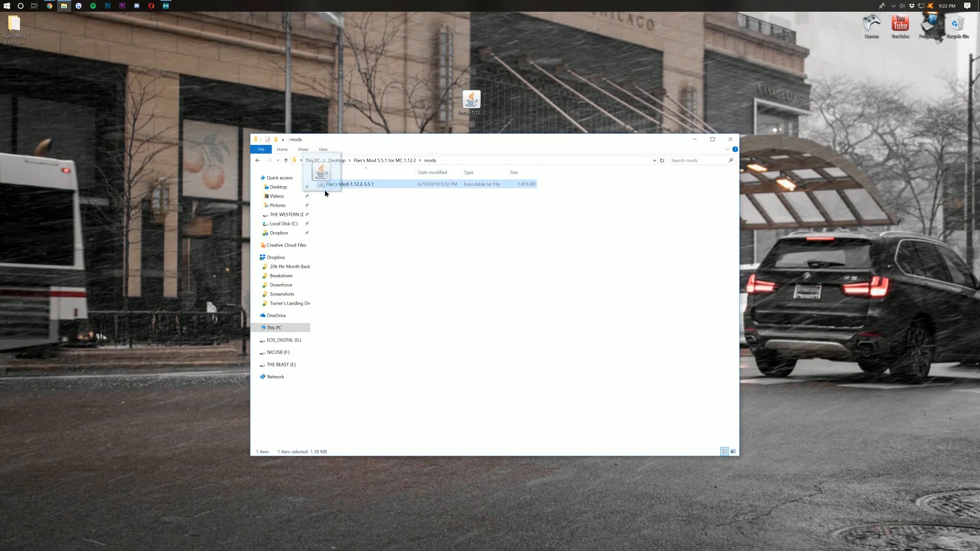
# Step: Move the Flan's Mod jar to the desktop, then go to %appdata% via Run and into the .minecraft folder
pyautogui.moveTo(351, 184); pyautogui.dragTo(357, 71)
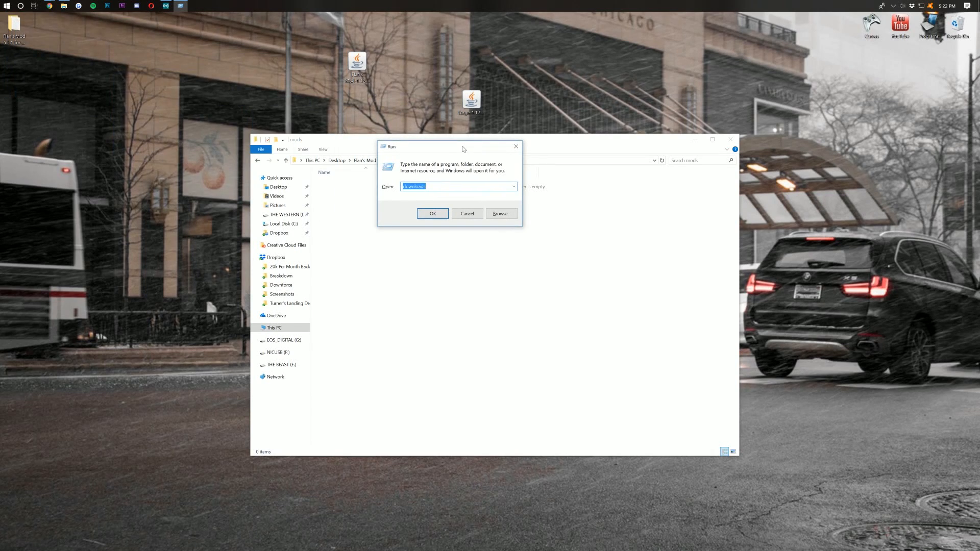
pyautogui.write('%appdata%')
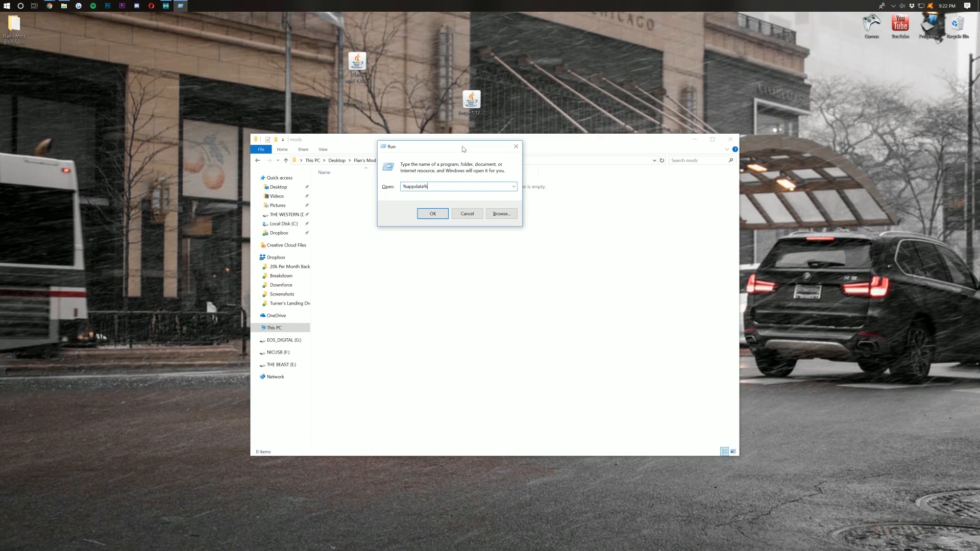
pyautogui.click(433, 214)
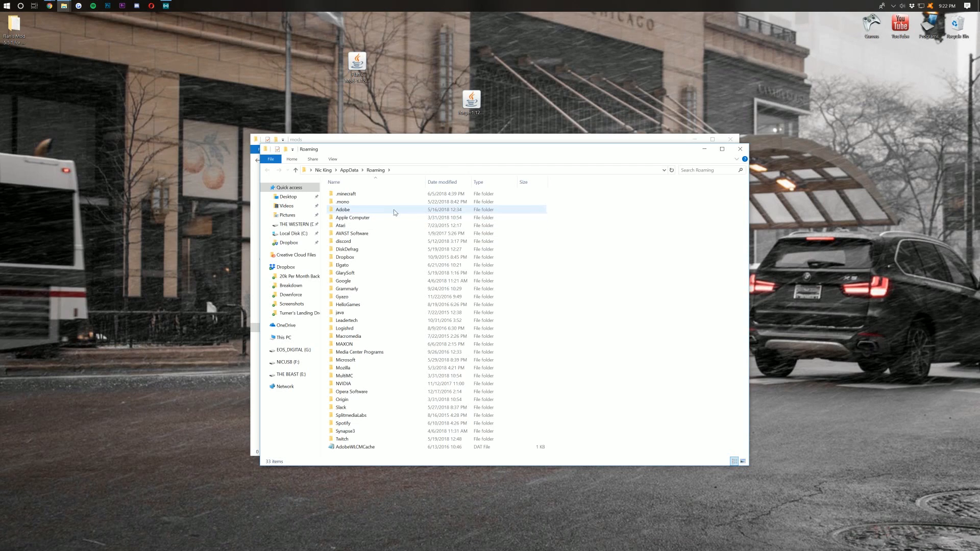
pyautogui.click(347, 194)
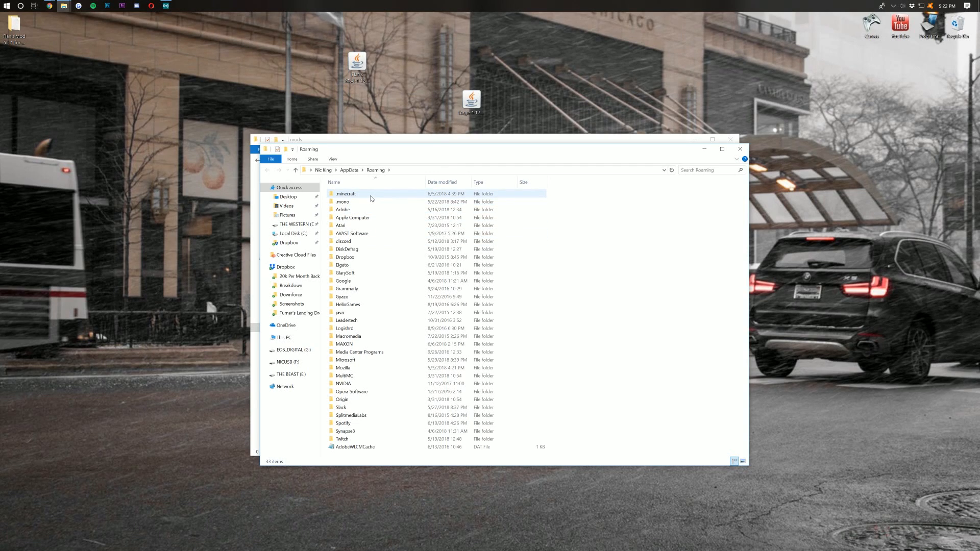
pyautogui.doubleClick(347, 194)
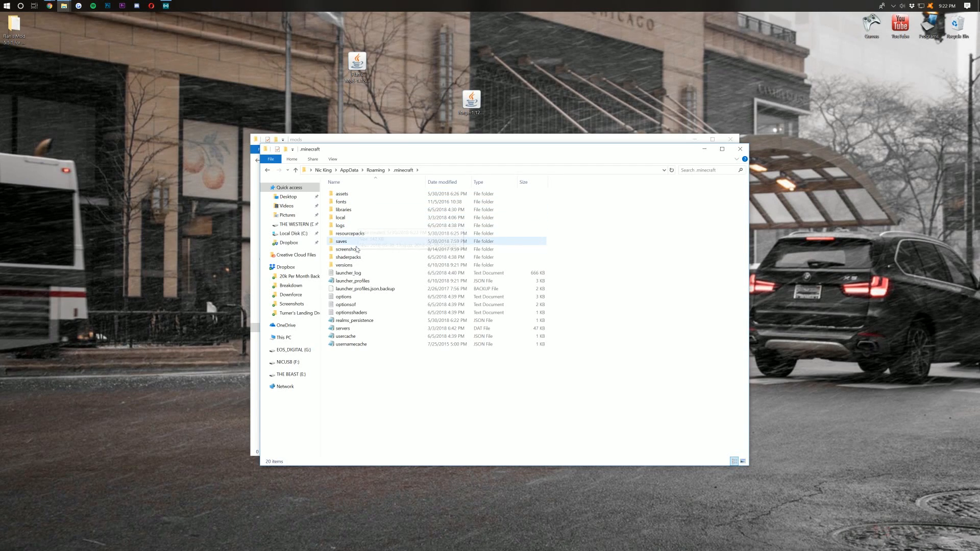
# Step: Create a mods folder in .minecraft and paste the Flan's Mod-1.12.2-5.5.1 jar into it
pyautogui.click(353, 281)
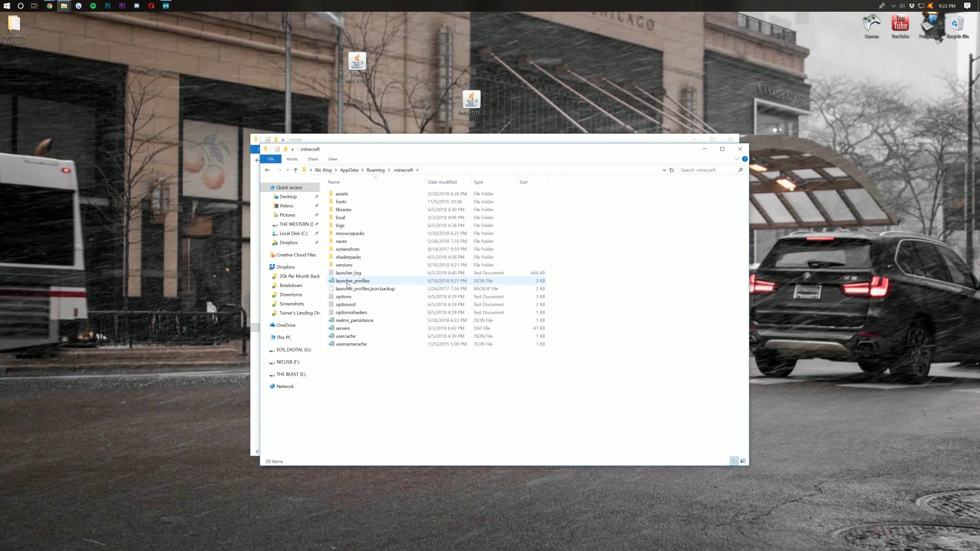
pyautogui.click(348, 272)
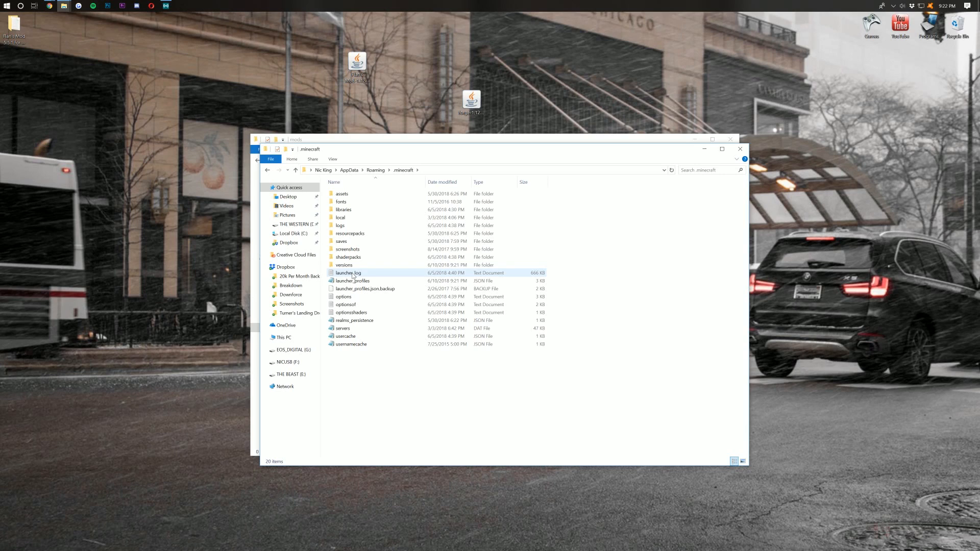
pyautogui.rightClick(357, 364)
pyautogui.write('mods')
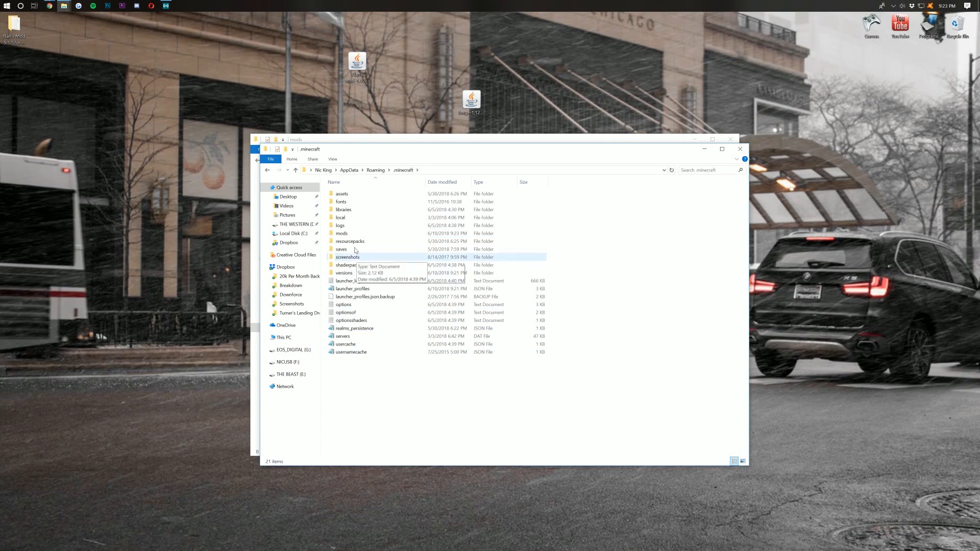
pyautogui.doubleClick(341, 233)
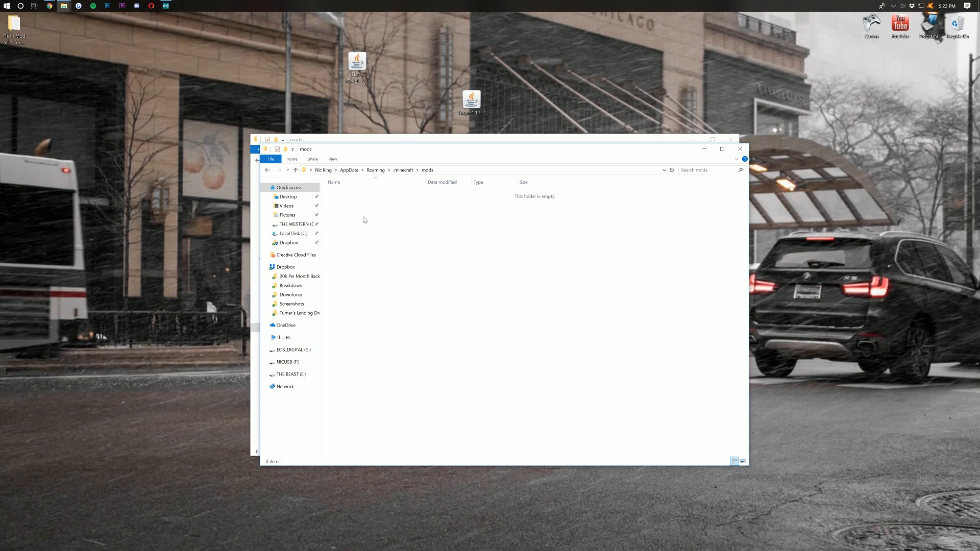
pyautogui.click(357, 63)
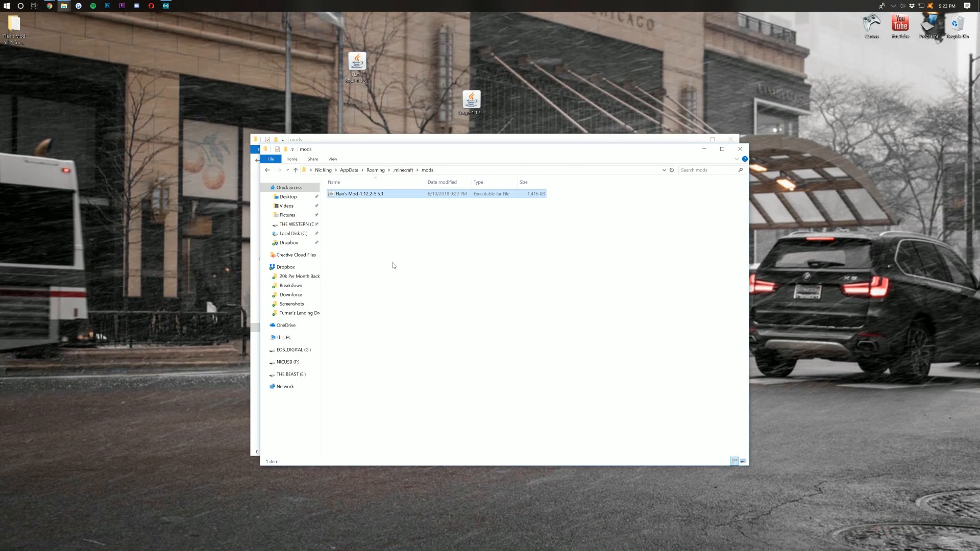
pyautogui.click(358, 194)
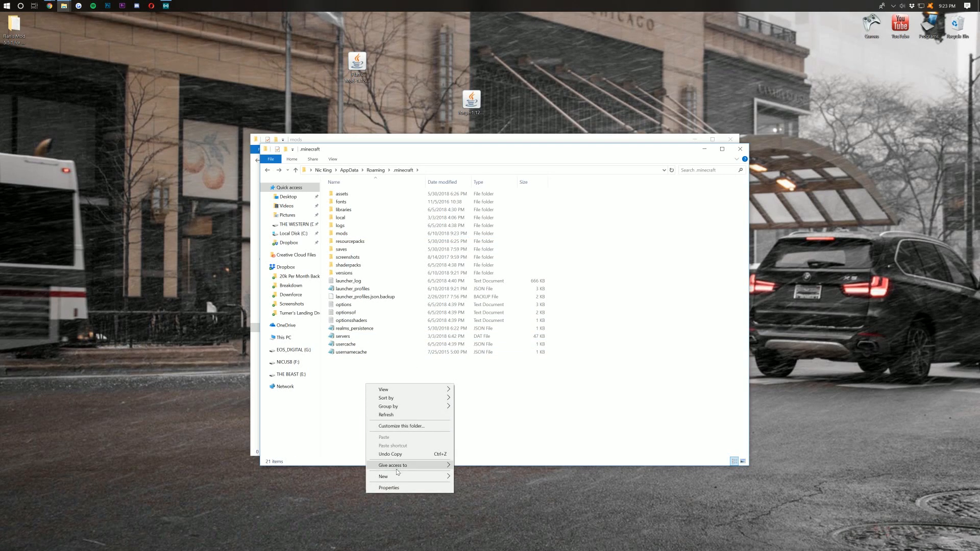
# Step: Create a new folder named Flan inside .minecraft and open the empty folder
pyautogui.click(384, 476)
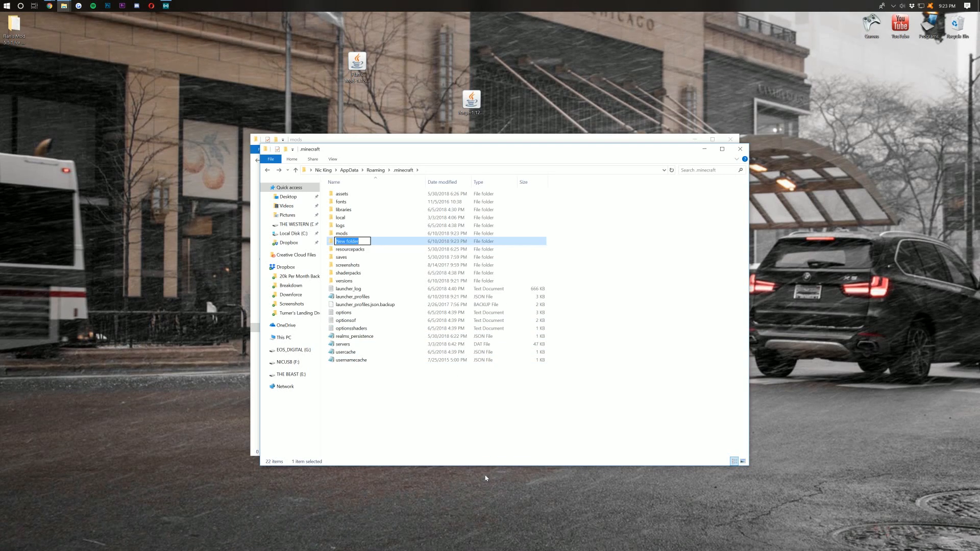
pyautogui.write('f')
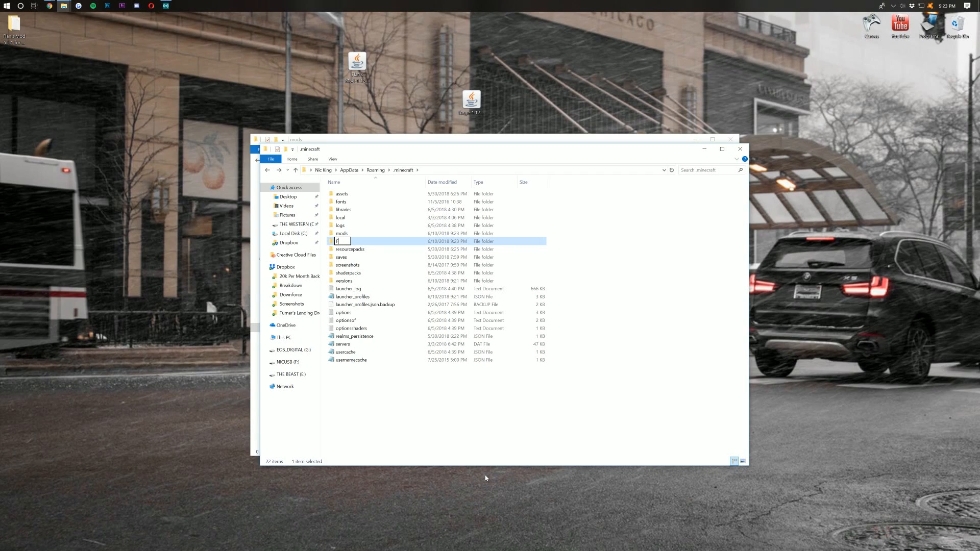
pyautogui.write('Flan')
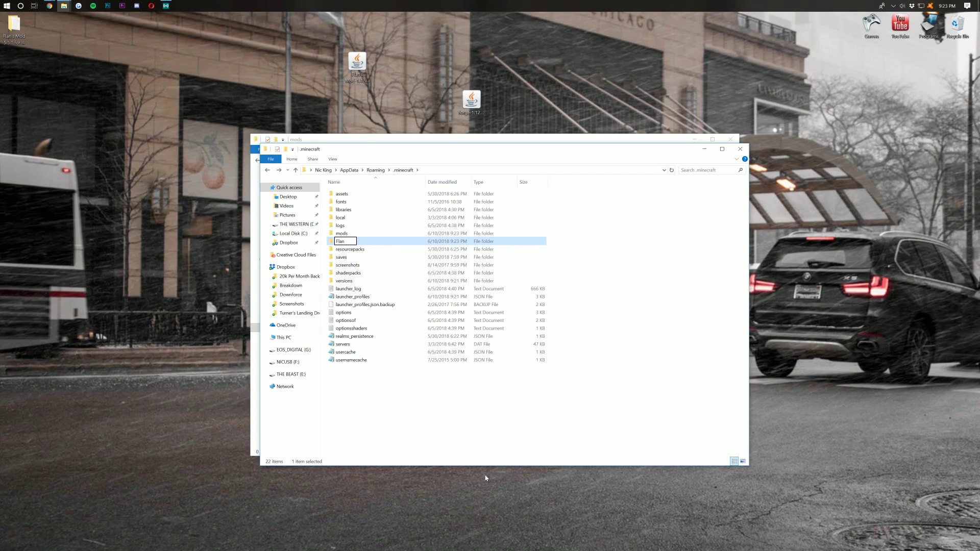
pyautogui.moveTo(490, 465)
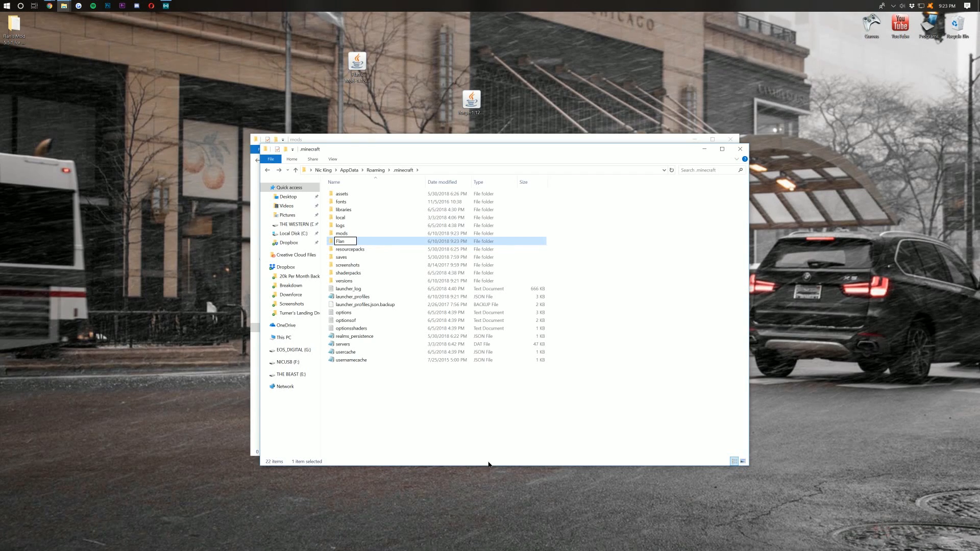
pyautogui.doubleClick(340, 241)
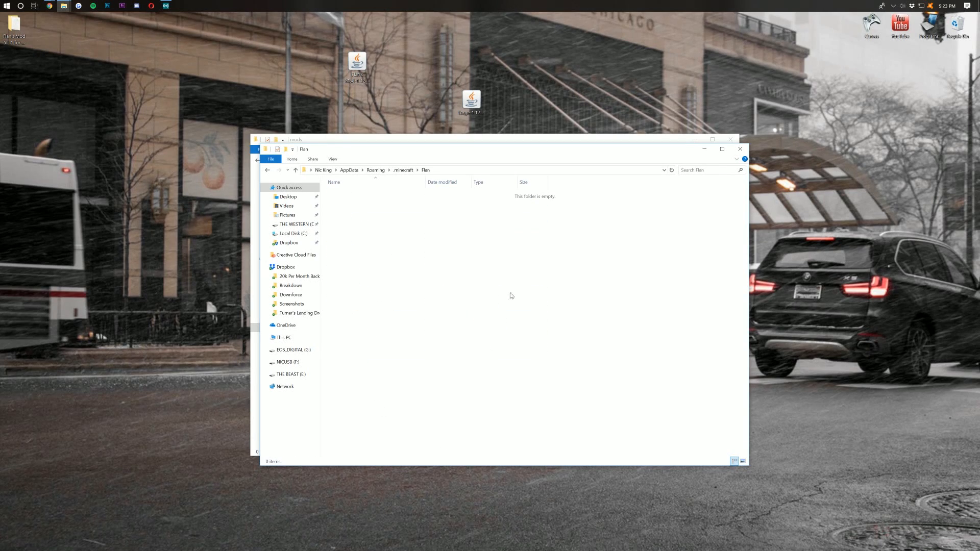
pyautogui.moveTo(396, 322)
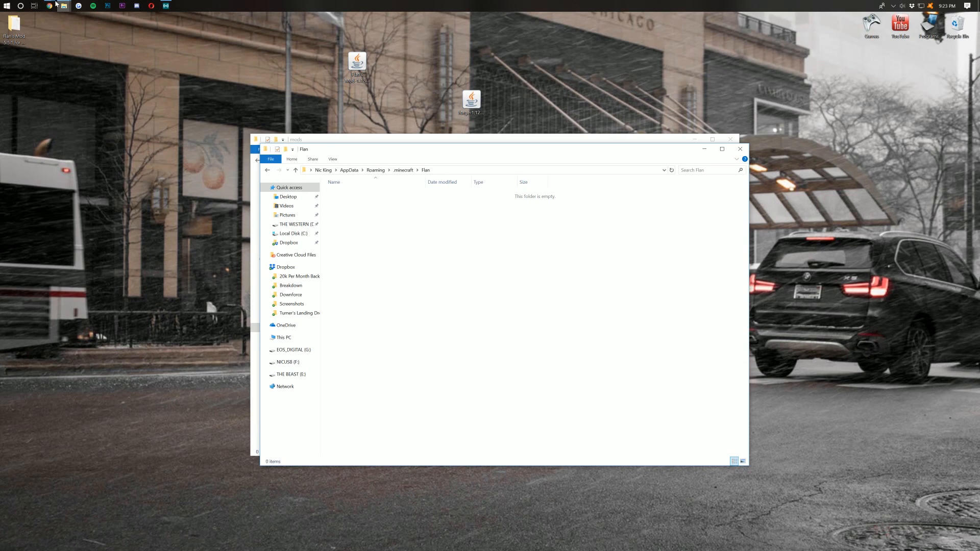
pyautogui.moveTo(50, 4)
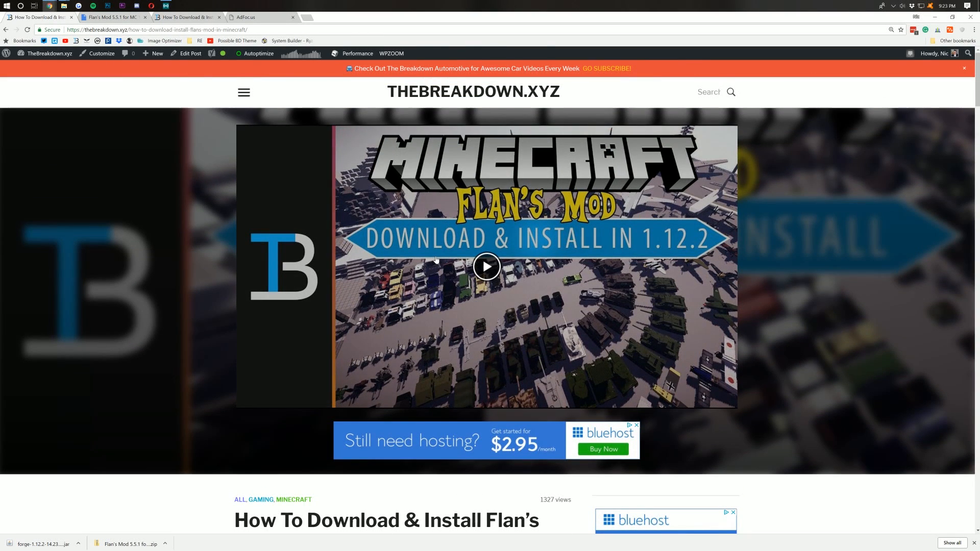
# Step: Reach the Flan's Mod site's Content Packs list via the Download Flan's Mod banner
pyautogui.scroll(-3)
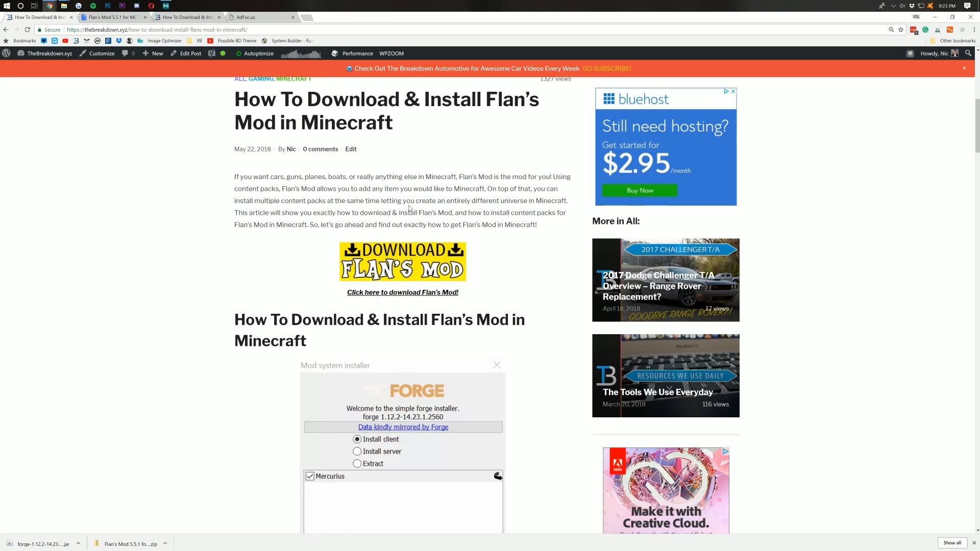
pyautogui.moveTo(425, 253)
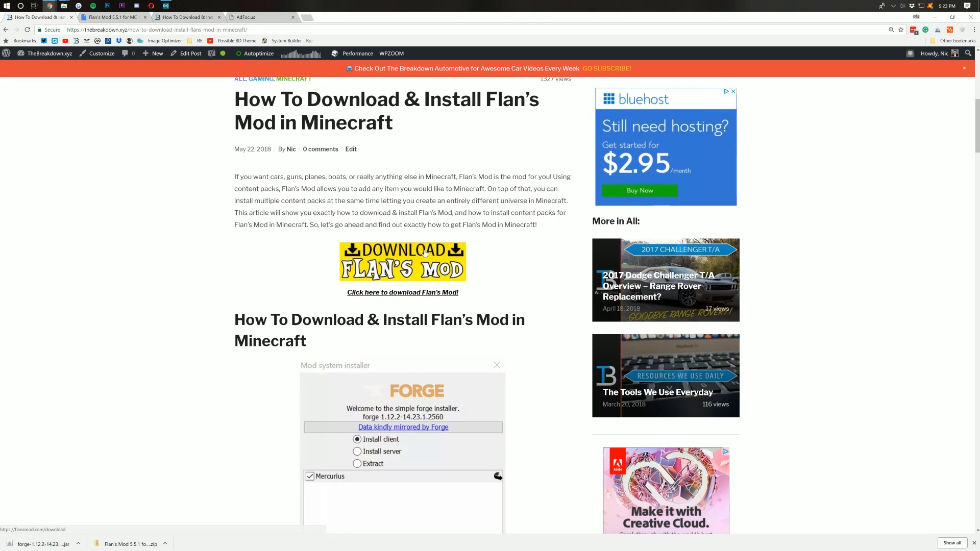
pyautogui.click(402, 292)
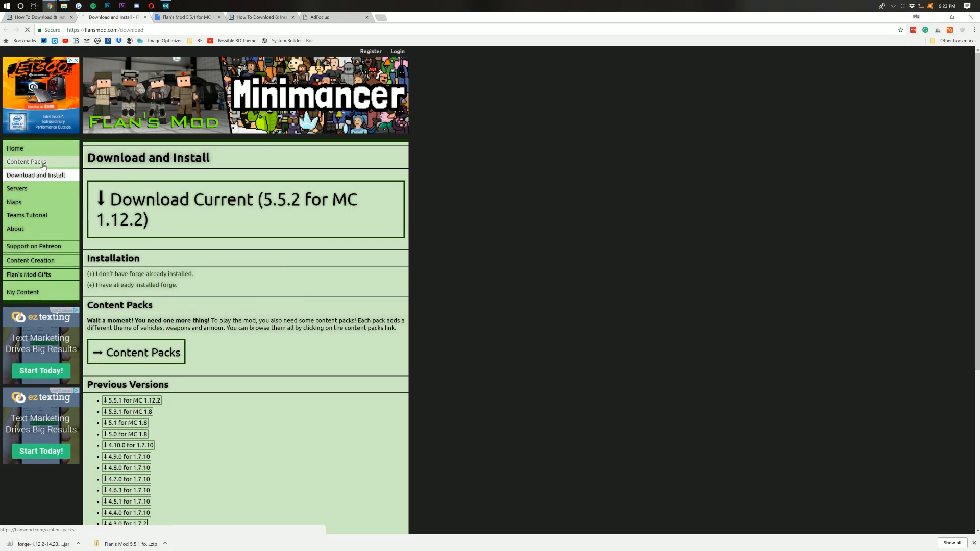
pyautogui.click(26, 161)
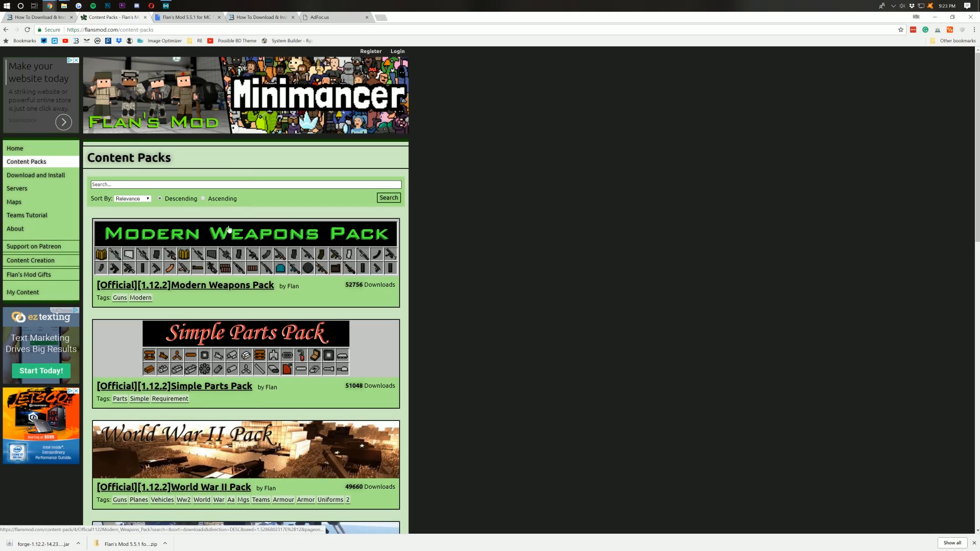
pyautogui.scroll(-3)
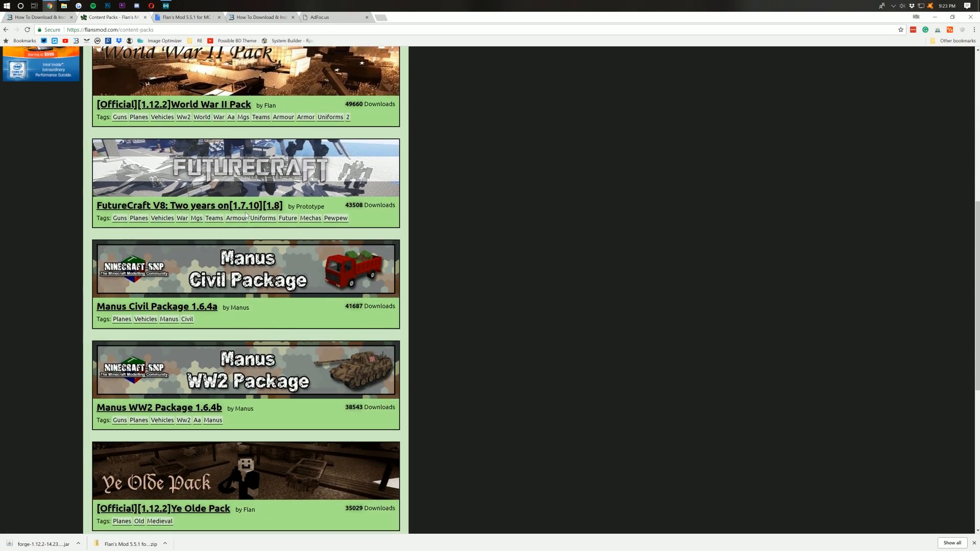
pyautogui.scroll(-3)
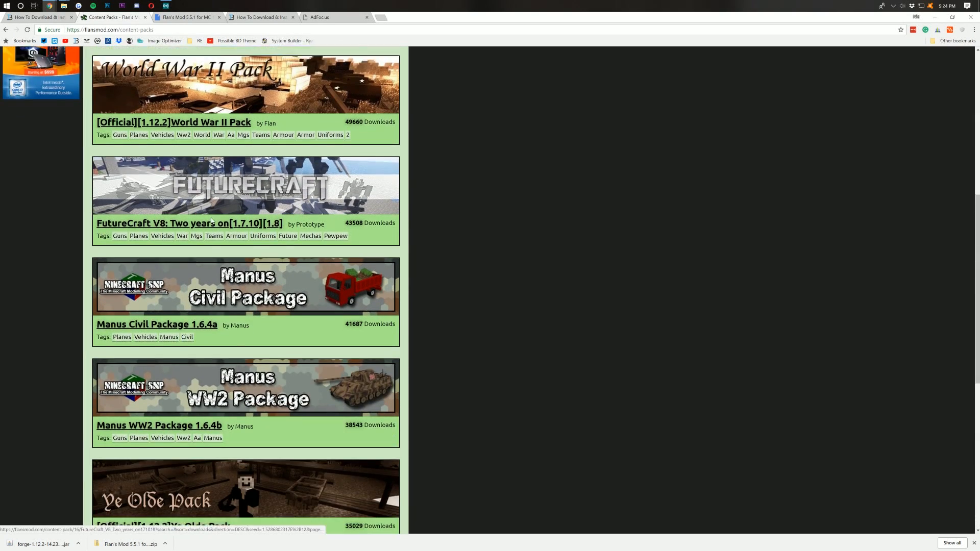
pyautogui.scroll(-3)
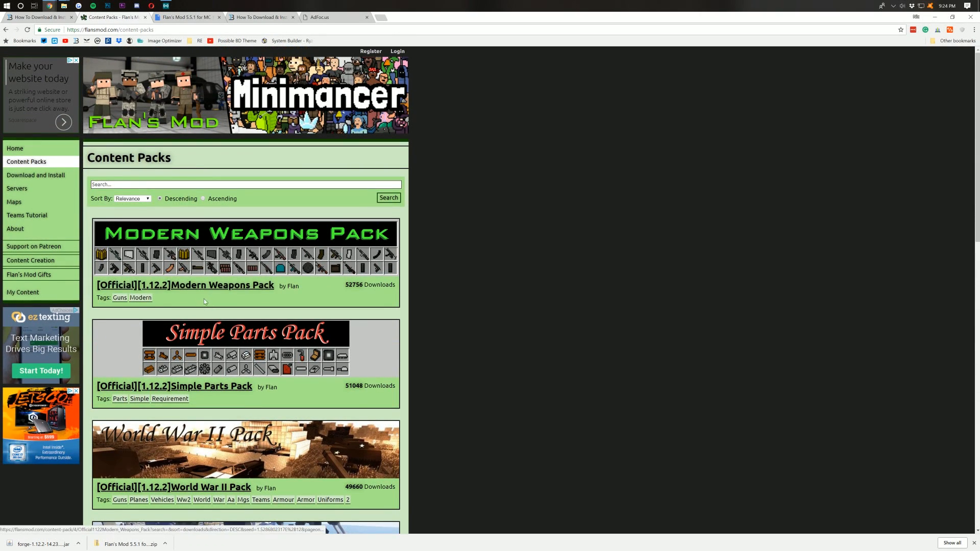
pyautogui.moveTo(214, 288)
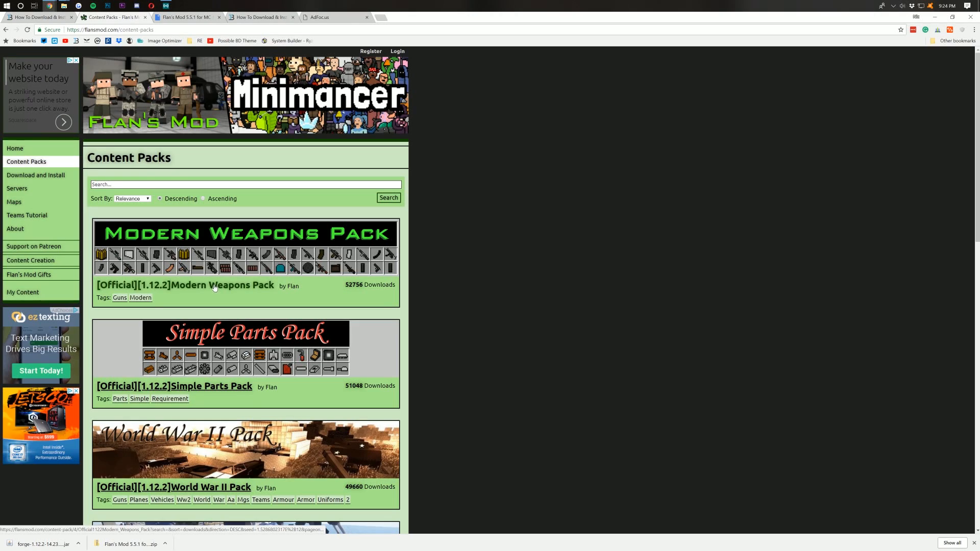
# Step: Download the [Official][1.12.2] Modern Weapons Pack jar from its Google Drive page
pyautogui.click(205, 286)
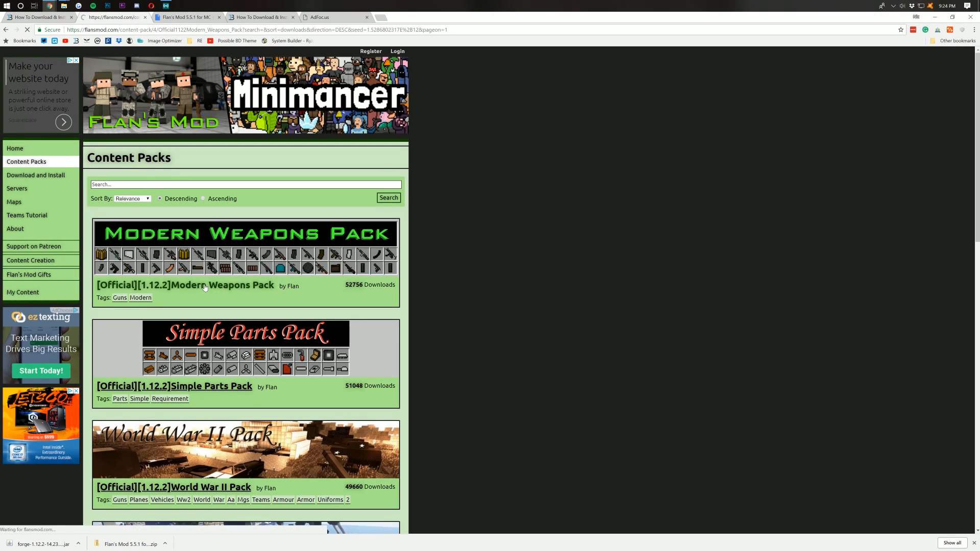
pyautogui.click(186, 286)
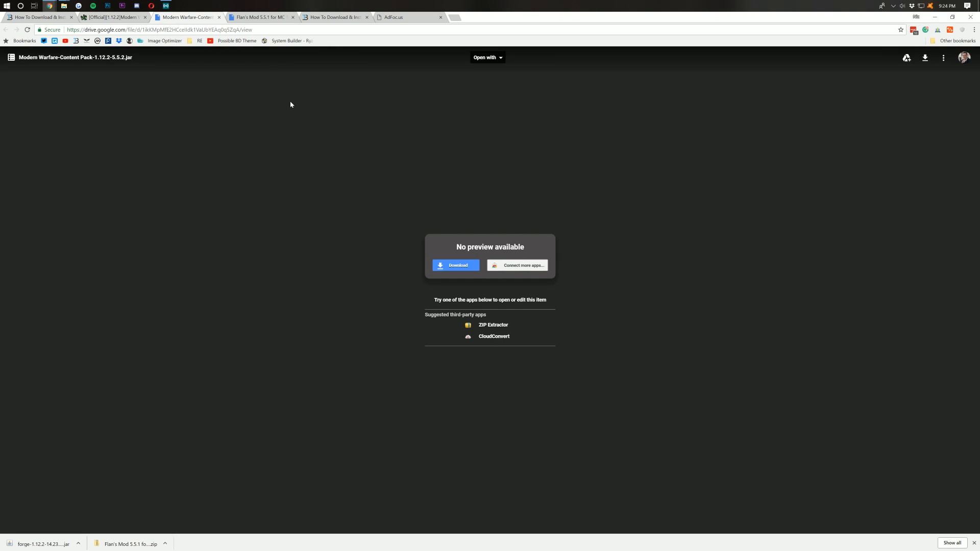
pyautogui.moveTo(441, 271)
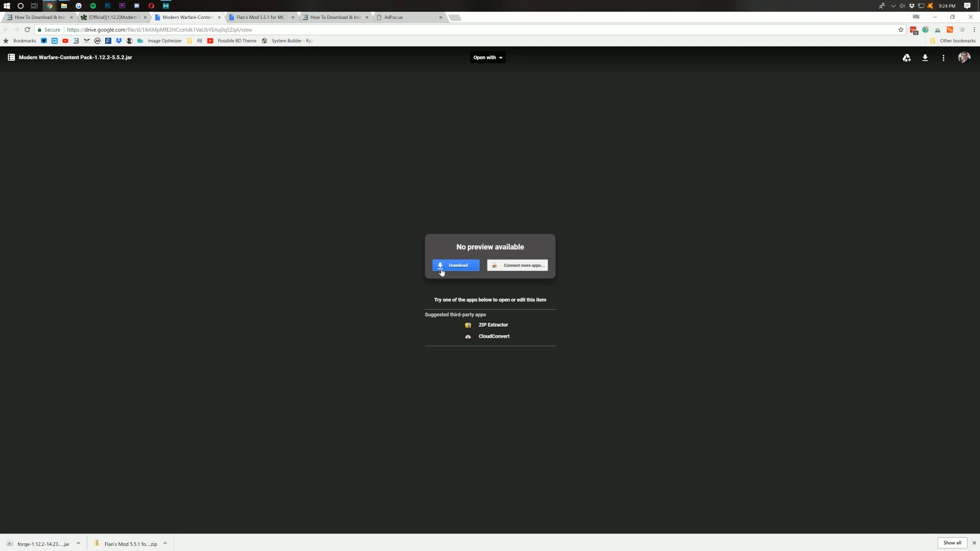
pyautogui.click(455, 266)
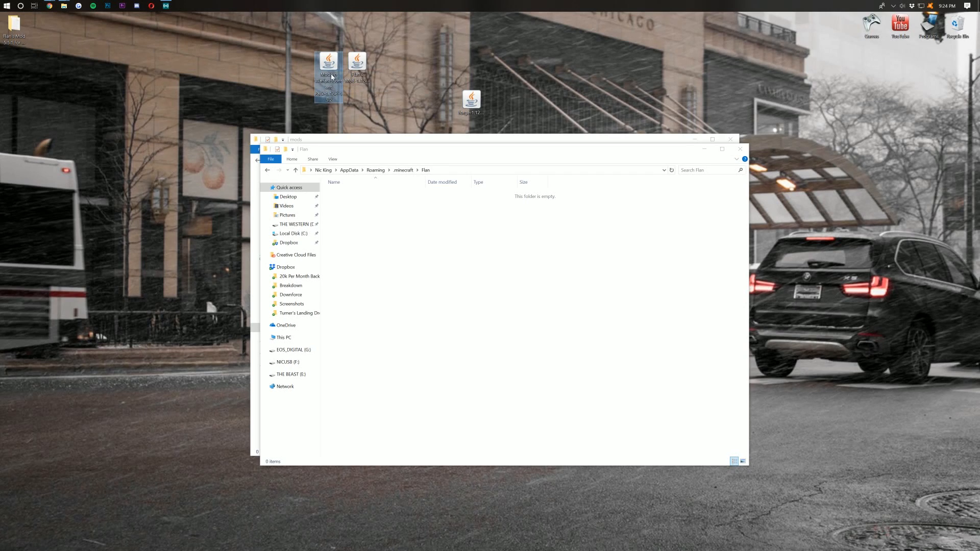
pyautogui.moveTo(327, 82)
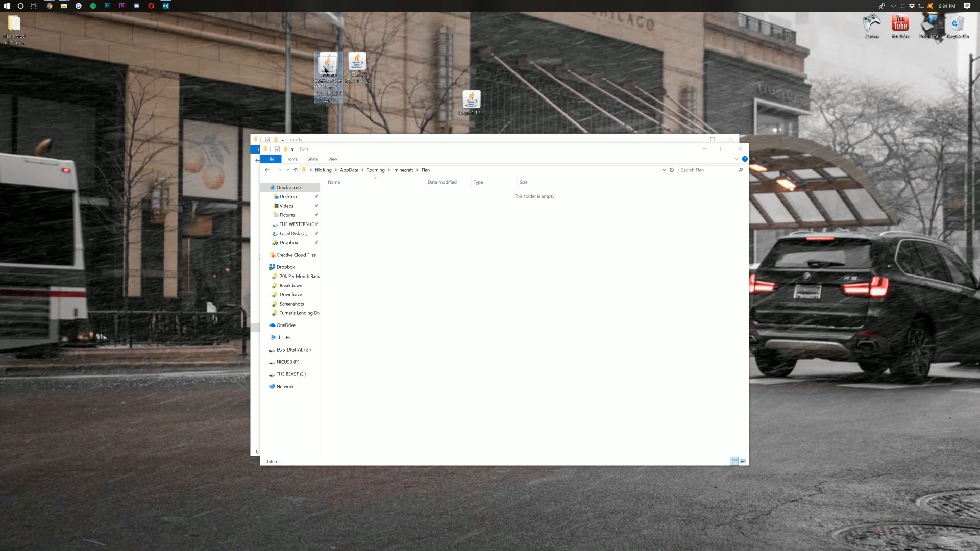
# Step: Move the Modern Warfare content pack into the Flan folder and start the Minecraft Launcher
pyautogui.moveTo(327, 66); pyautogui.dragTo(449, 221)
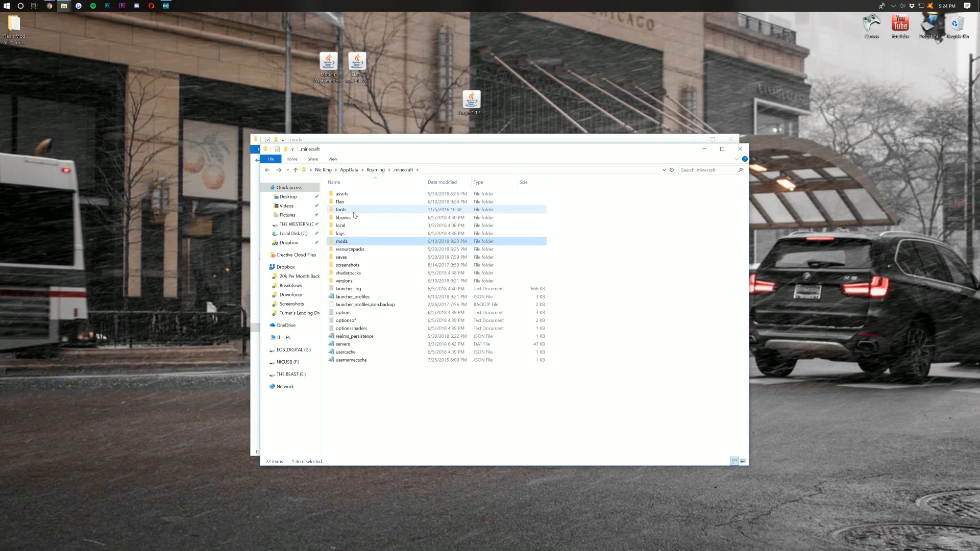
pyautogui.moveTo(340, 201)
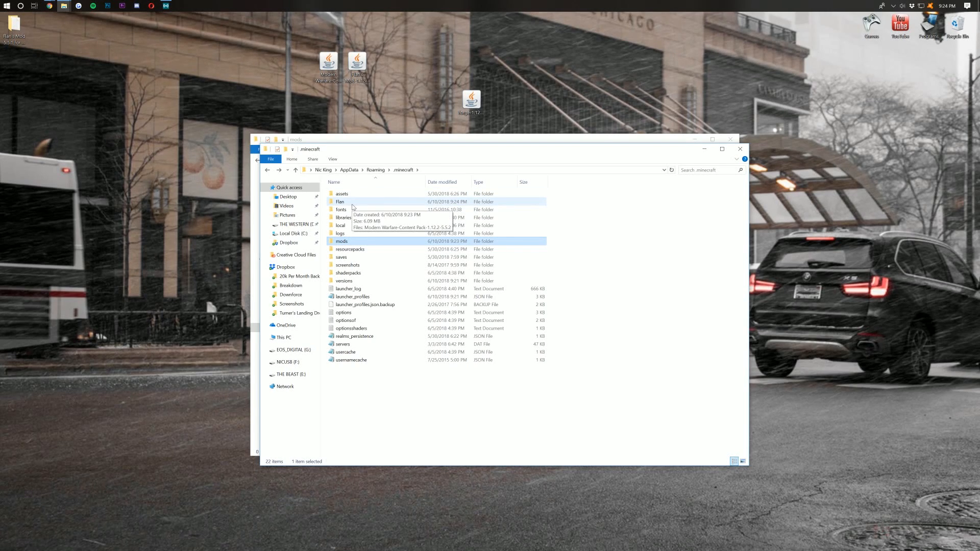
pyautogui.doubleClick(340, 201)
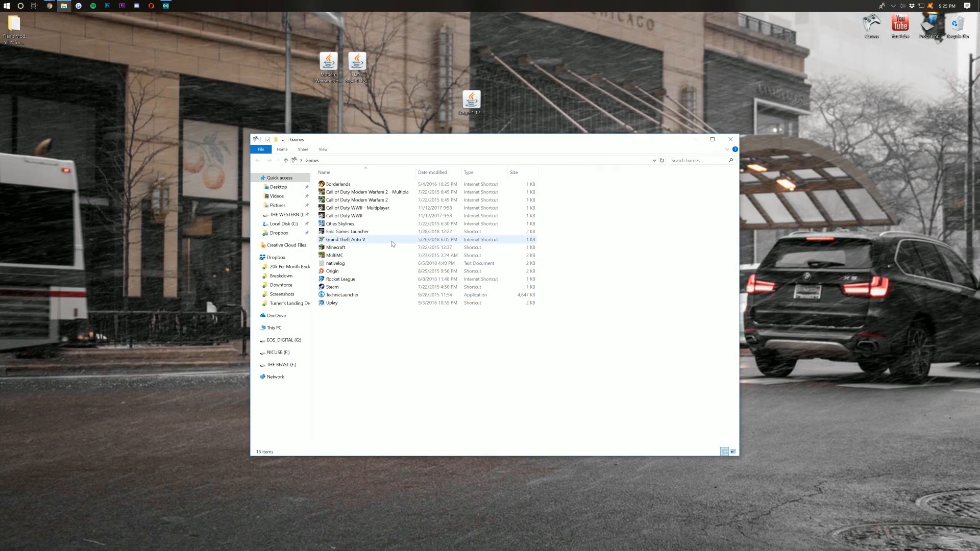
pyautogui.doubleClick(335, 247)
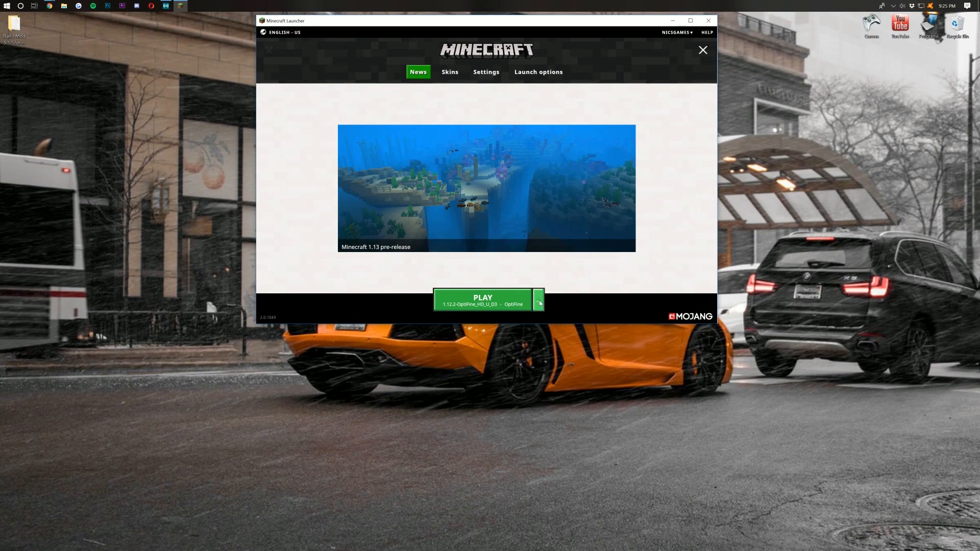
# Step: Select the forge profile to play and show the Launch options profile list
pyautogui.click(539, 302)
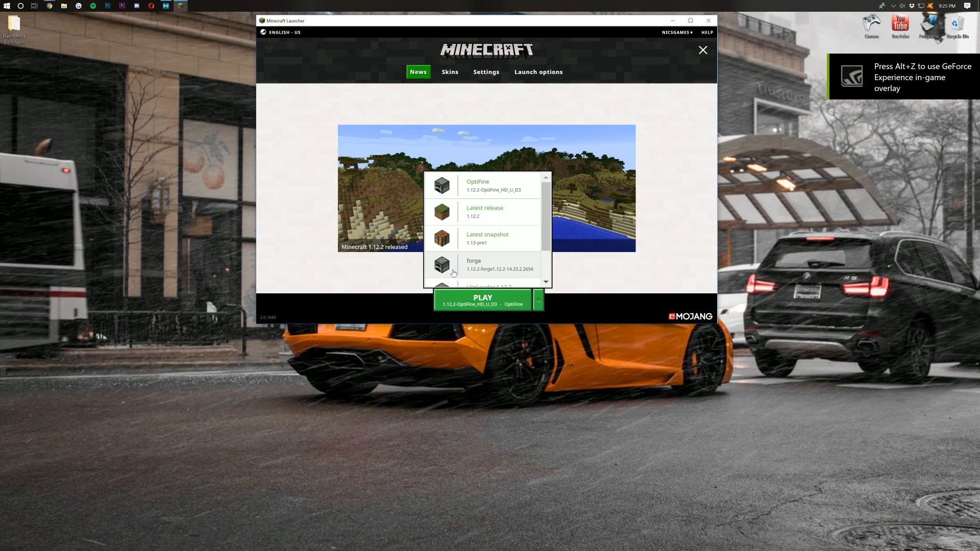
pyautogui.click(488, 264)
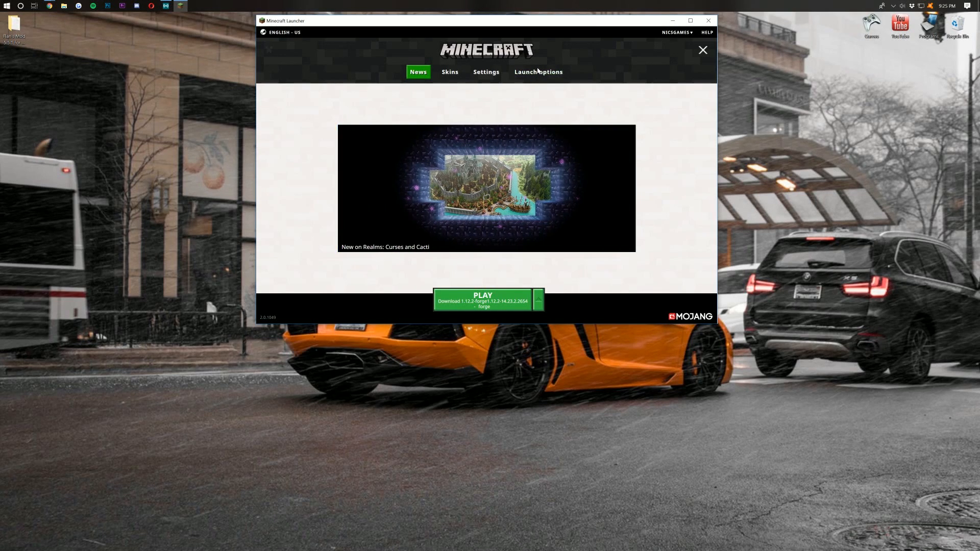
pyautogui.click(538, 71)
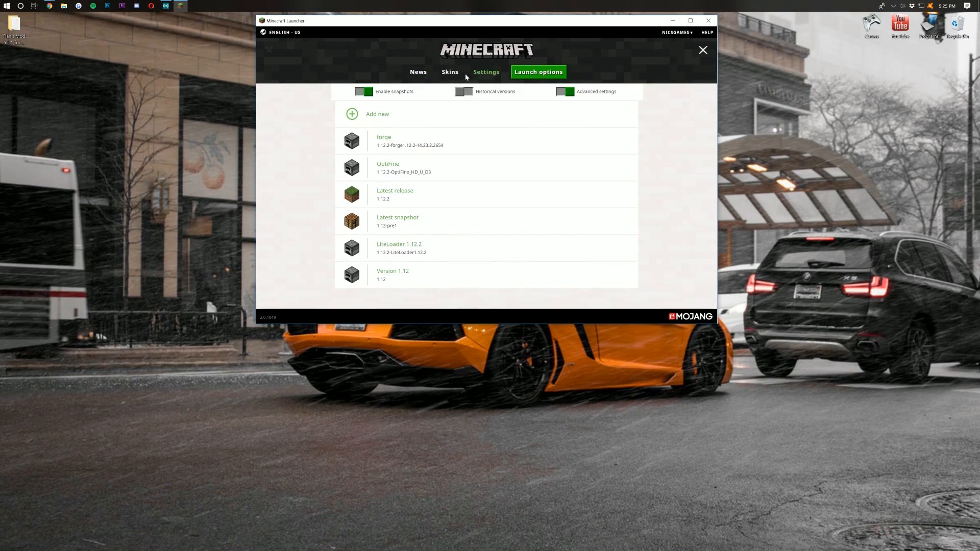
# Step: Set the forge profile's version to release 1.12.2-forge1.12.2-14.23.4.2707 and save it
pyautogui.click(384, 141)
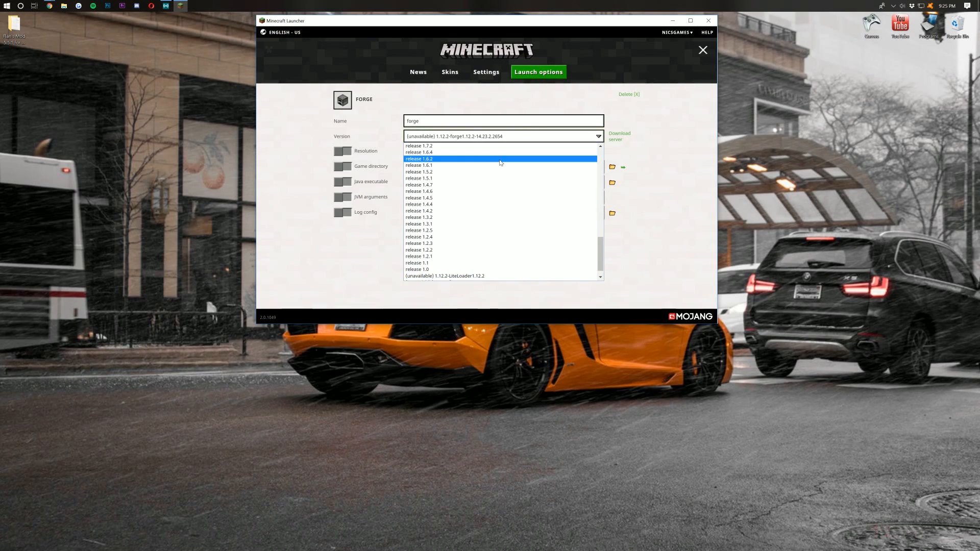
pyautogui.scroll(-3)
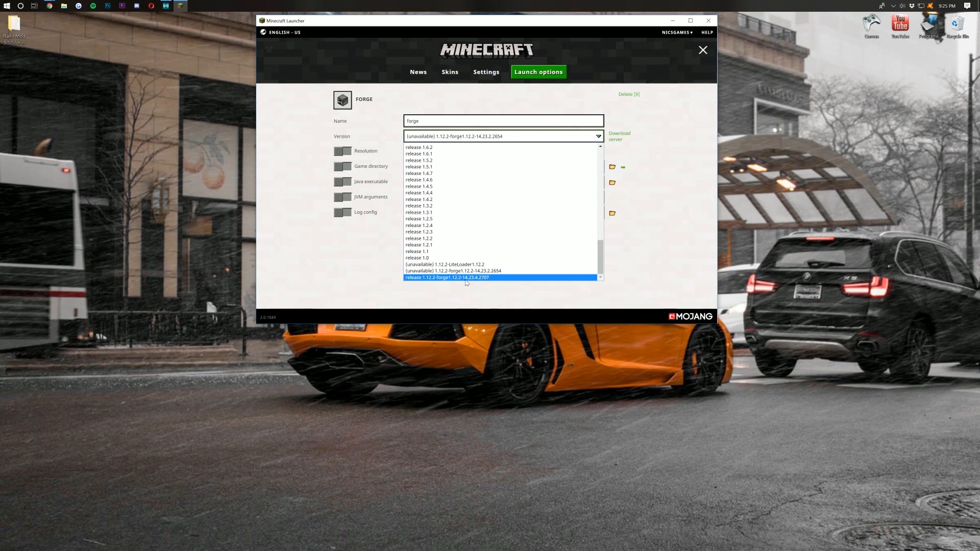
pyautogui.moveTo(443, 279)
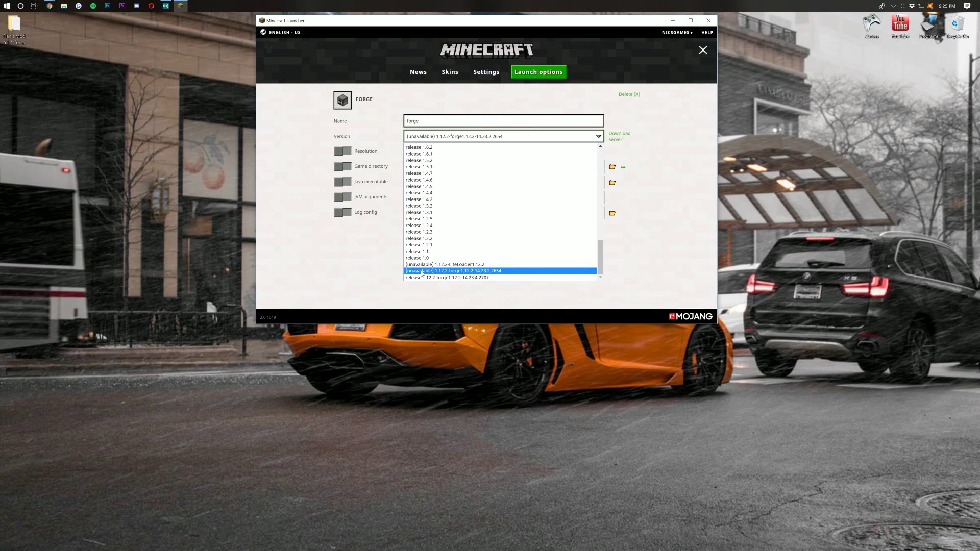
pyautogui.click(447, 278)
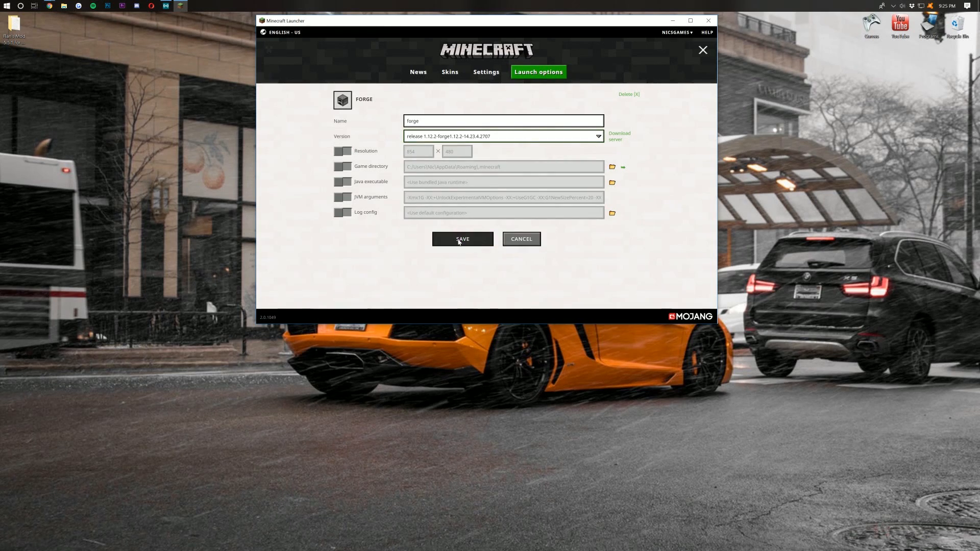
pyautogui.click(462, 239)
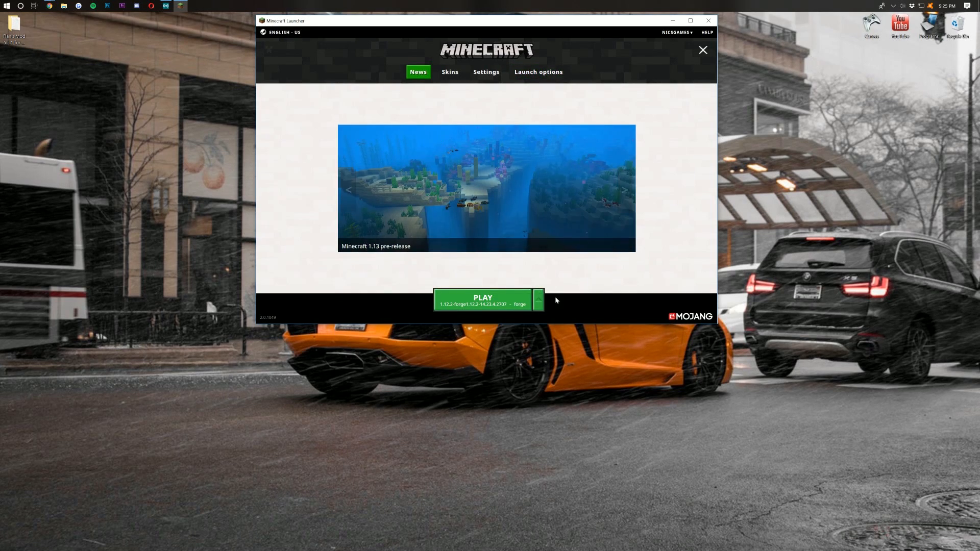
pyautogui.moveTo(484, 194)
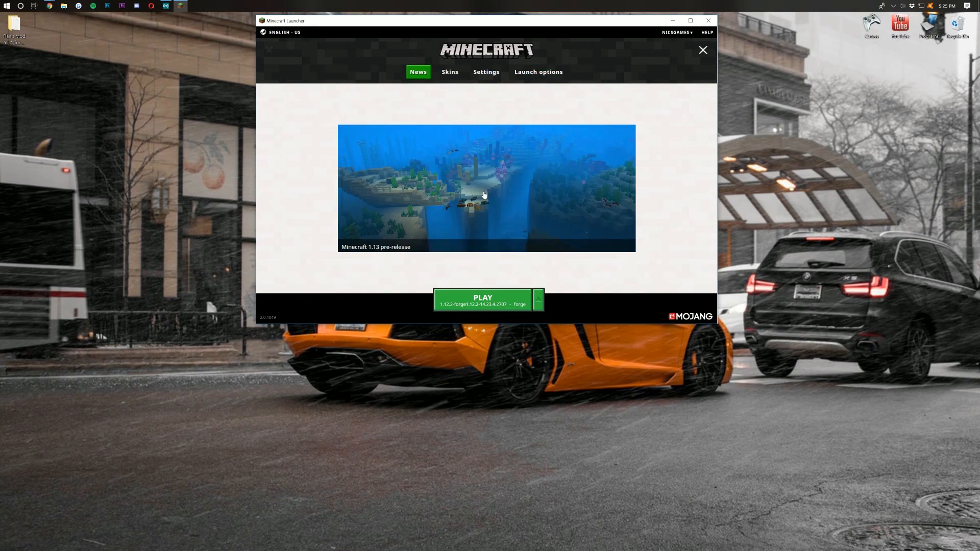
# Step: Launch Minecraft 1.12.2 with the forge profile, reaching the Forge-powered main menu
pyautogui.click(483, 301)
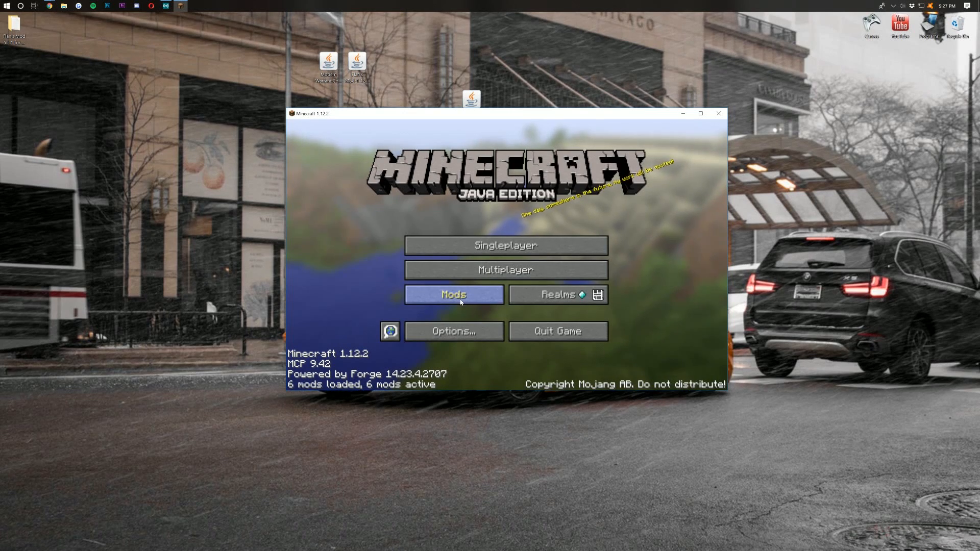
# Step: Check Flan's Mod 5.5.1 in the Mods list, then load the 1.11.2 Start singleplayer world
pyautogui.click(453, 295)
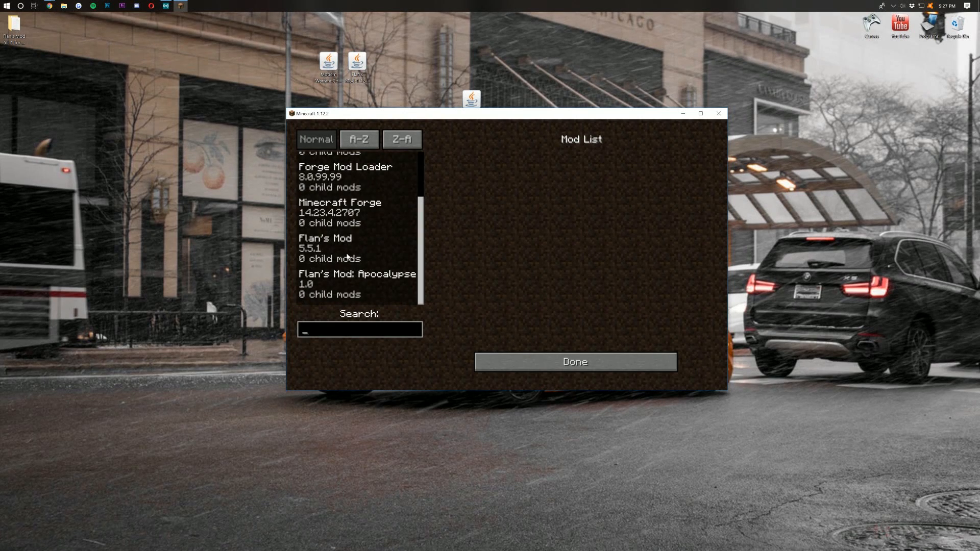
pyautogui.click(338, 248)
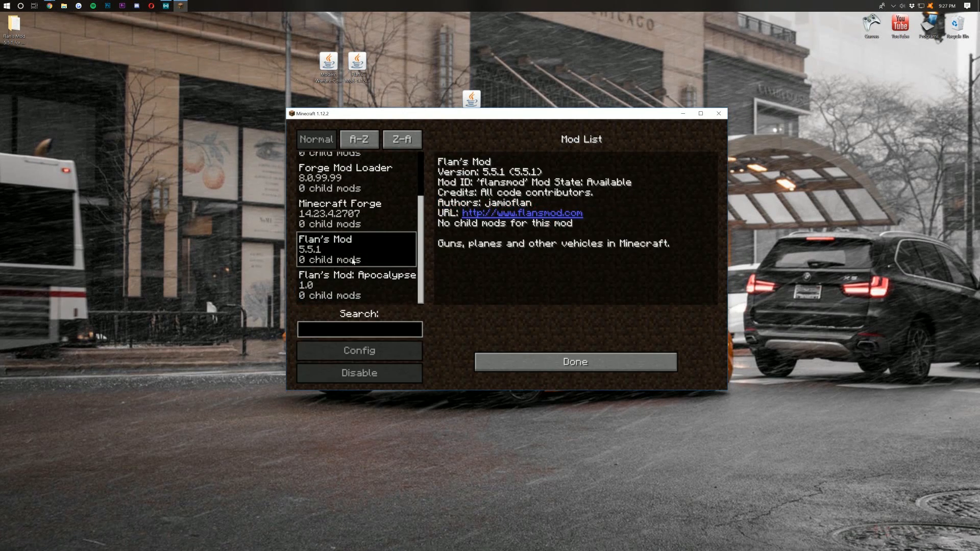
pyautogui.click(576, 362)
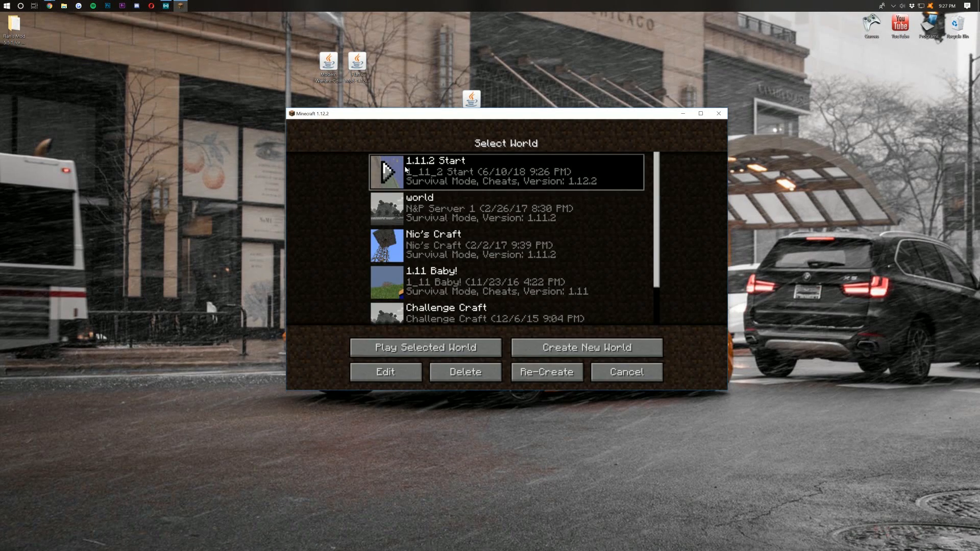
pyautogui.click(424, 347)
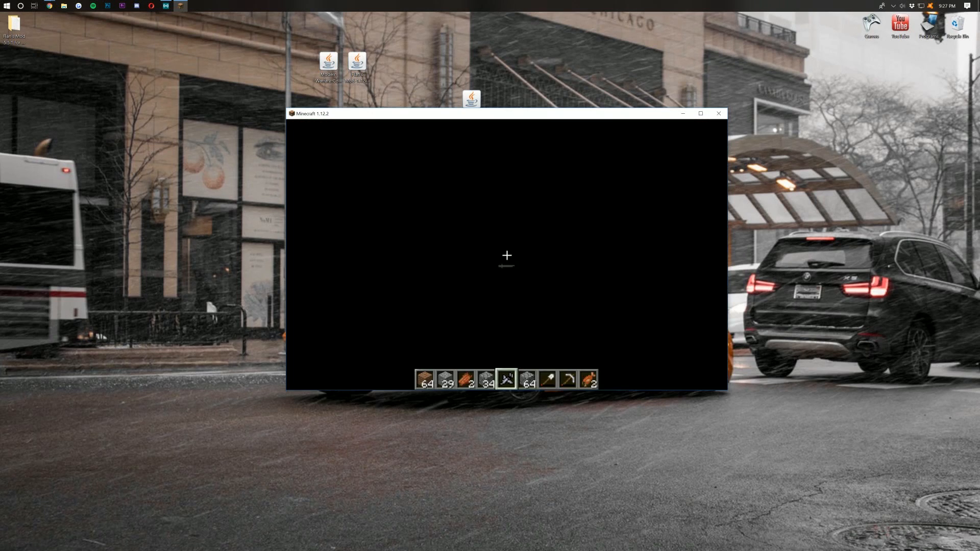
# Step: Take a gun from the Flan's Mod Guns creative tab on page 2 and hold it in the world
pyautogui.press('e')
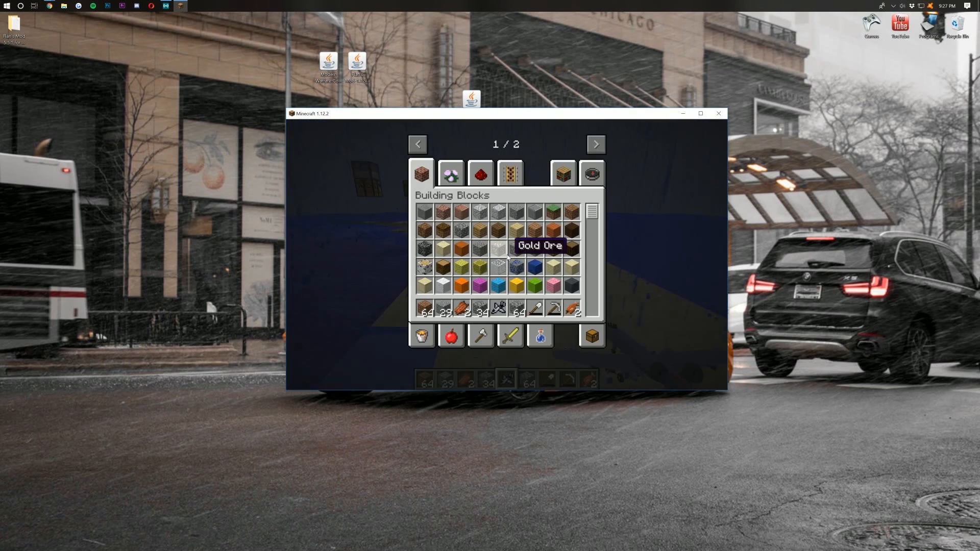
pyautogui.click(596, 144)
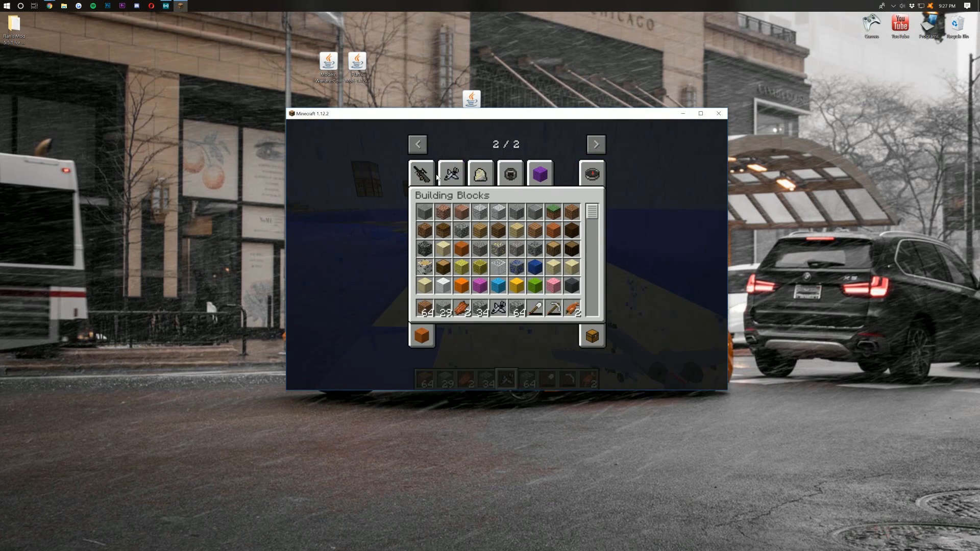
pyautogui.click(422, 172)
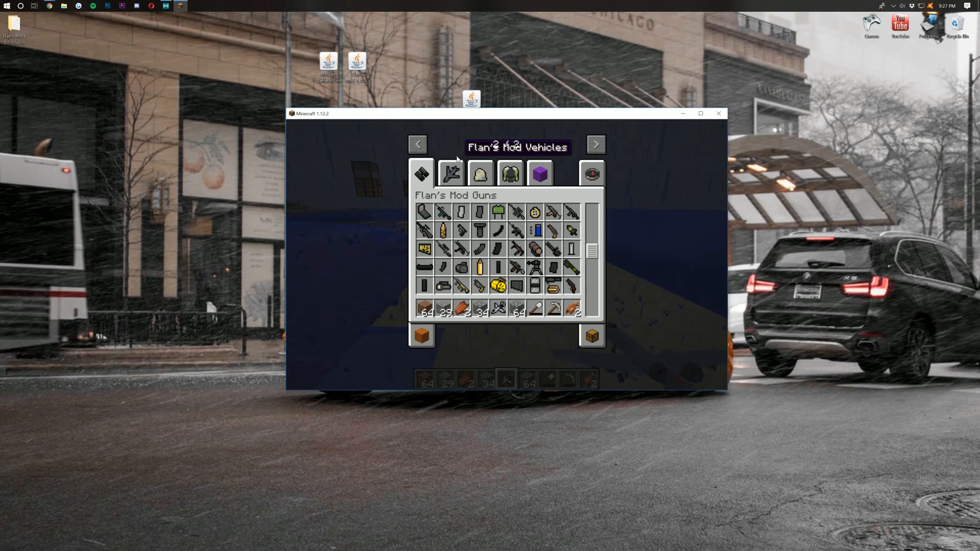
pyautogui.click(596, 145)
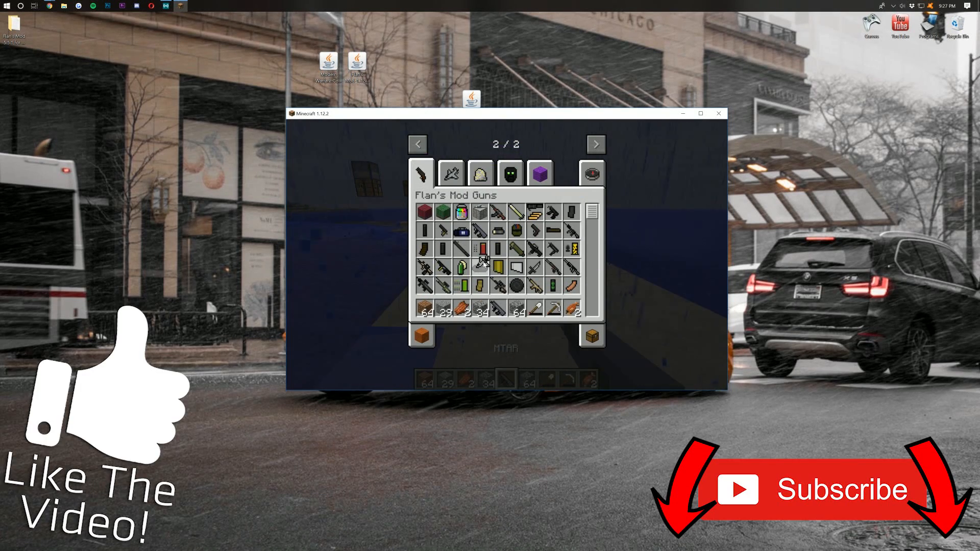
pyautogui.press('Escape')
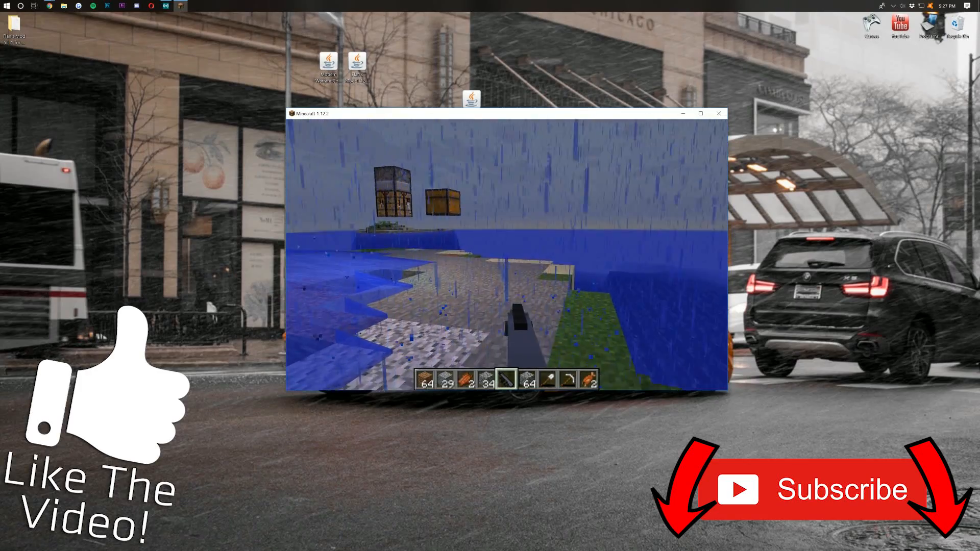